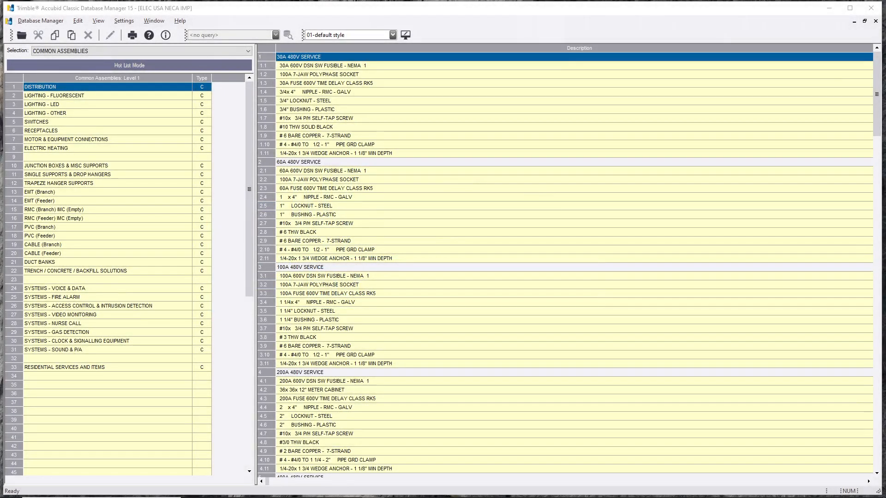
# List the SINGLE SUPPORTS & DROP HANGERS strap and anchor assemblies in the NECA database
pyautogui.click(68, 174)
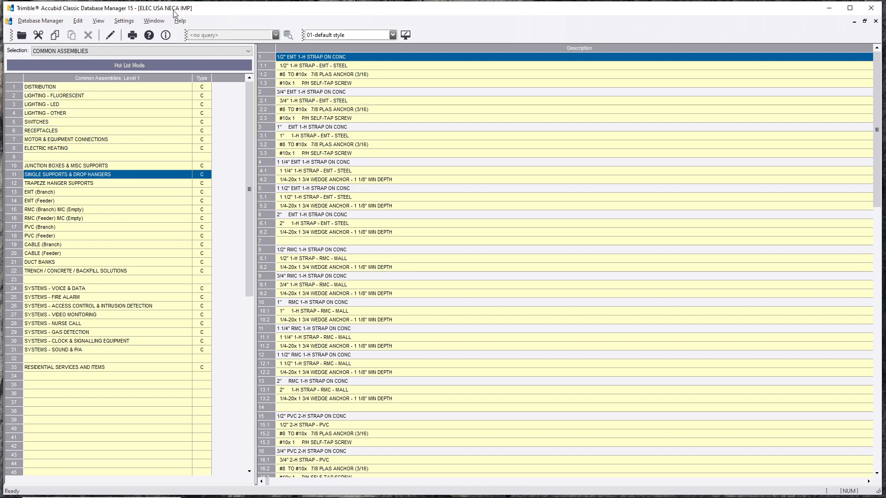
pyautogui.moveTo(181, 11)
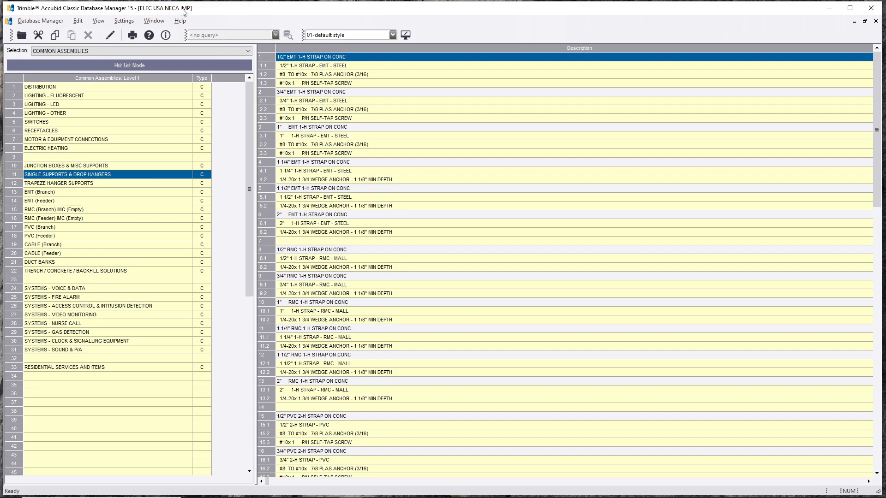
pyautogui.moveTo(192, 19)
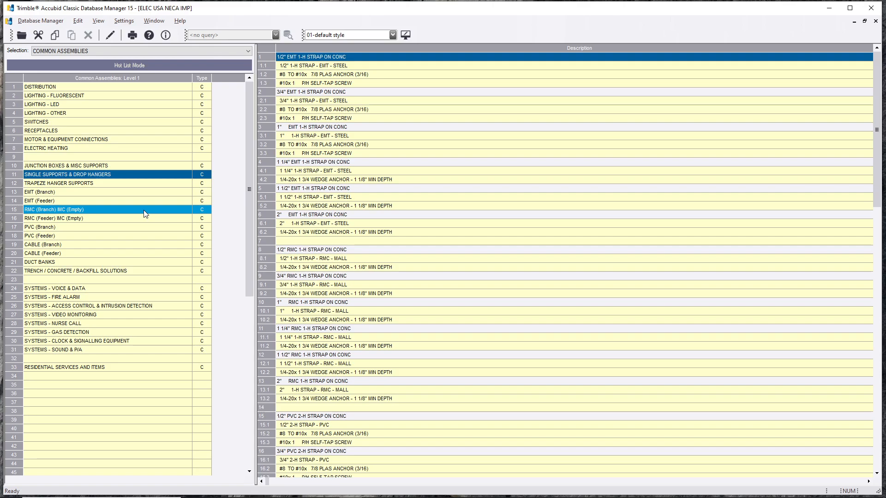
# Copy row 24, the 2x 20A 125V DUP REC assembly under RECEPTACLES > FLUSH - EMT IN METAL STUD
pyautogui.click(58, 182)
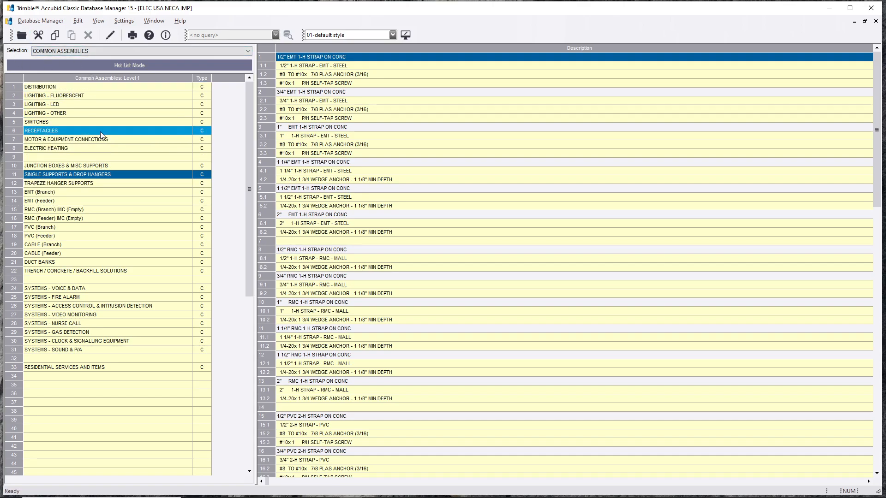
pyautogui.doubleClick(40, 130)
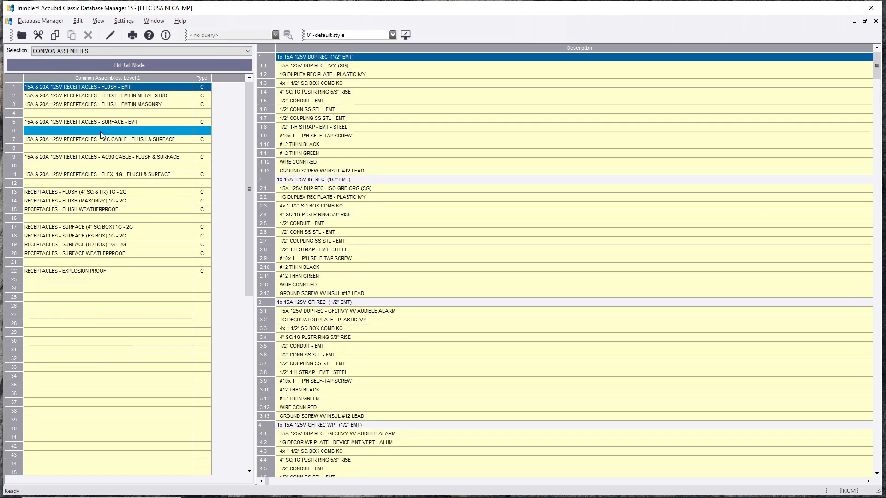
pyautogui.click(96, 95)
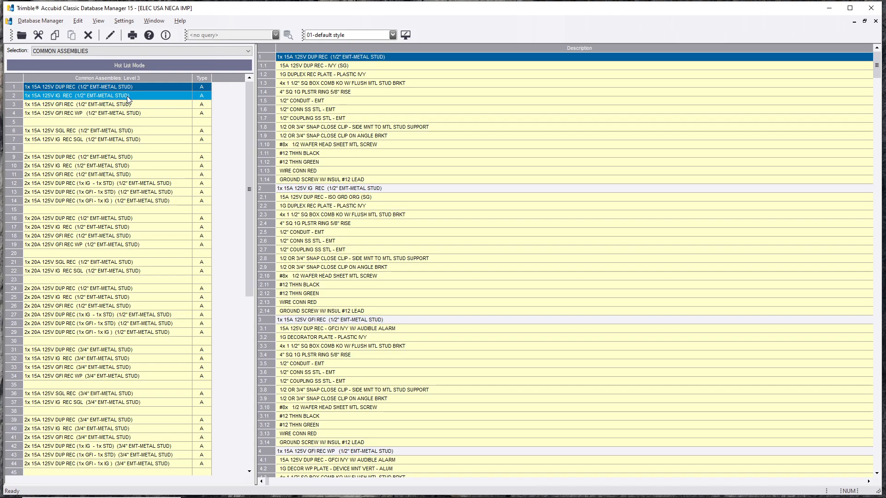
pyautogui.click(85, 191)
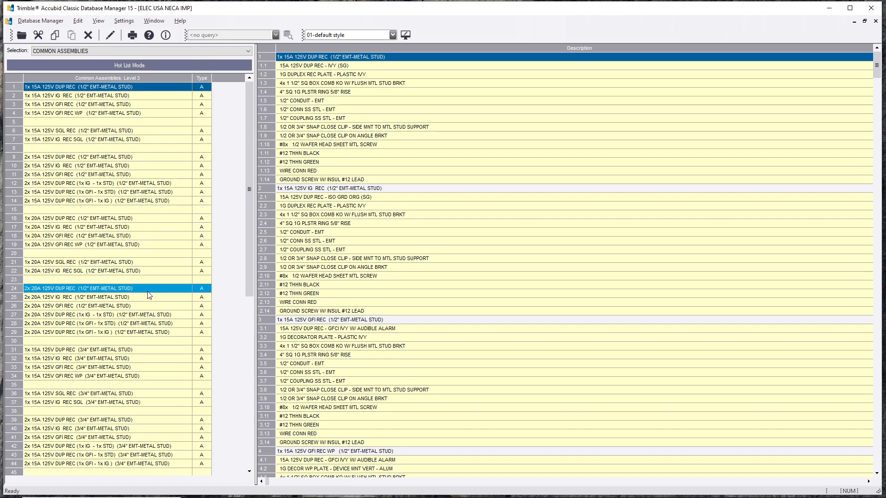
pyautogui.moveTo(57, 294)
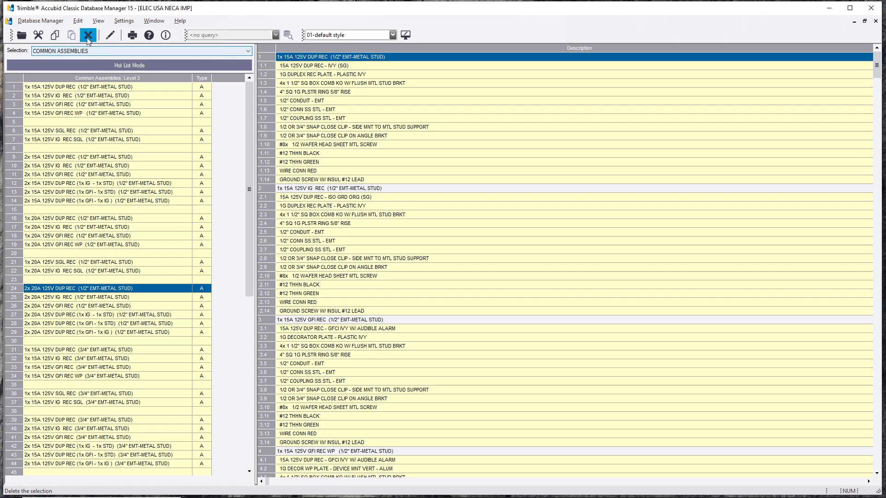
pyautogui.click(40, 20)
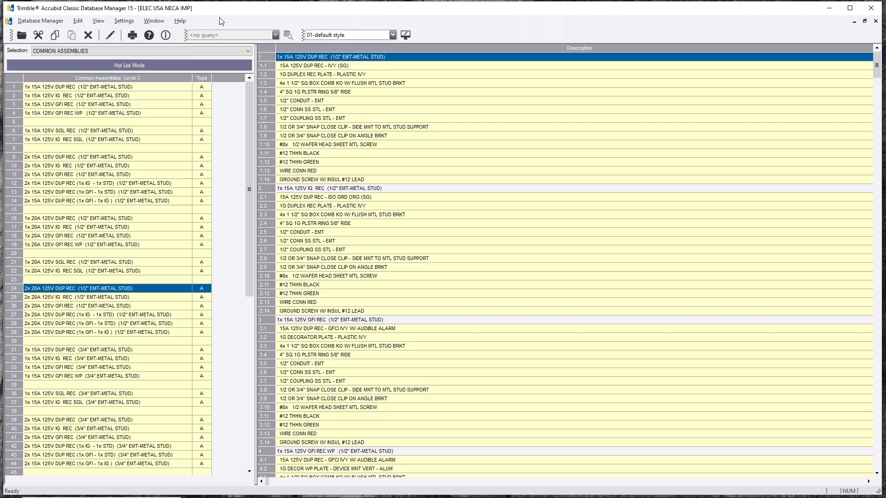
# Paste the copied receptacle assembly into empty row 14 of the custom Database's Level 3 list
pyautogui.click(153, 21)
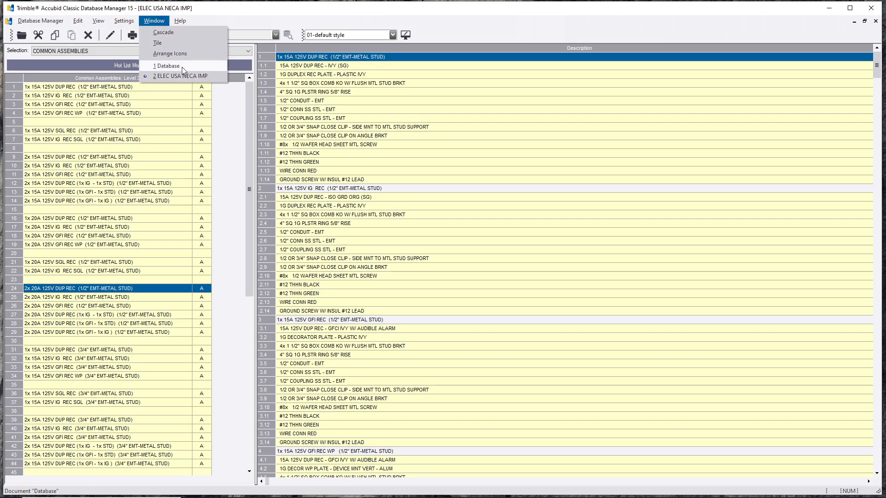
pyautogui.click(166, 65)
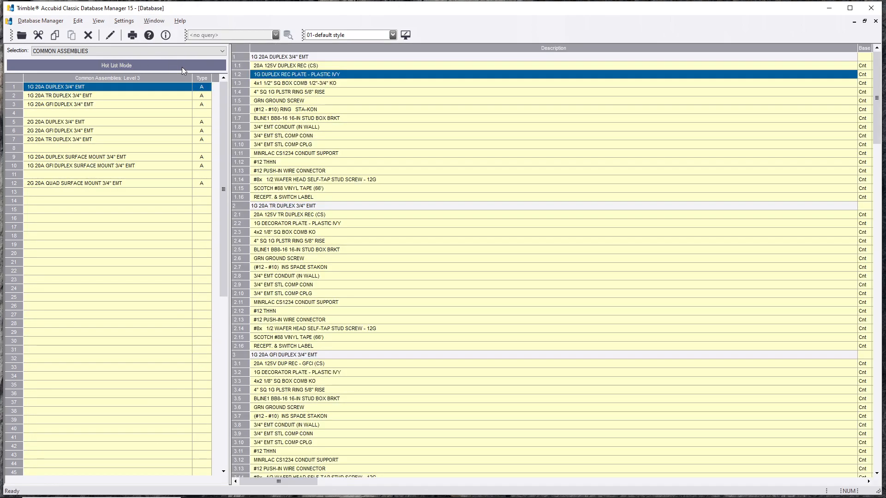
pyautogui.click(101, 113)
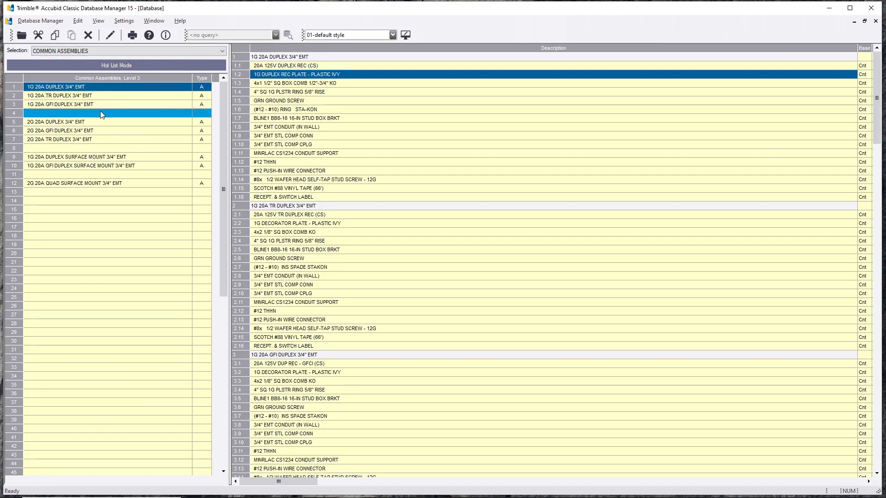
pyautogui.click(82, 201)
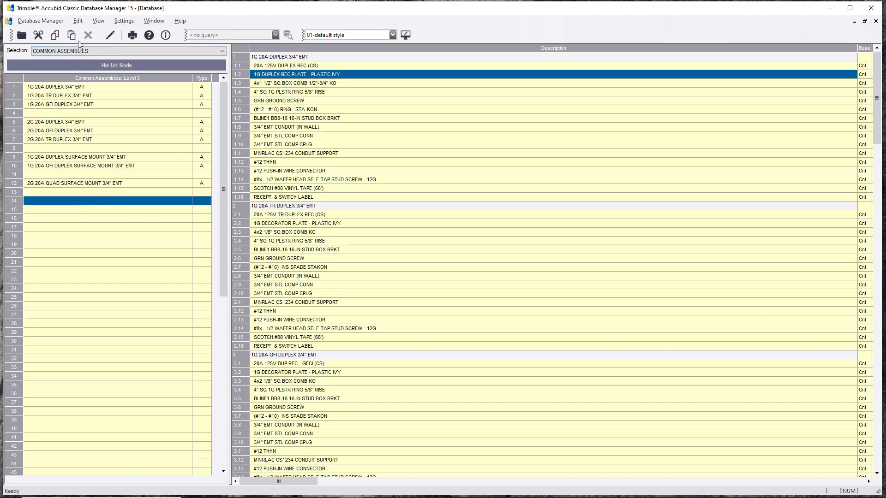
pyautogui.click(77, 20)
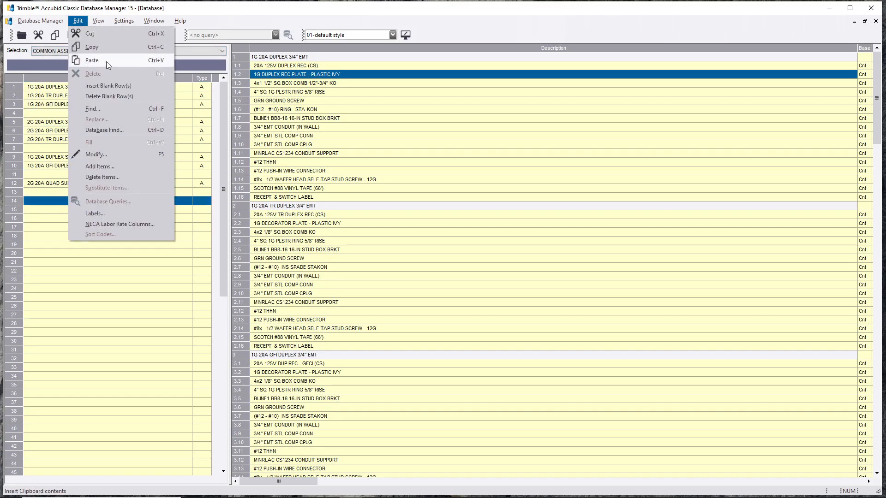
pyautogui.click(119, 323)
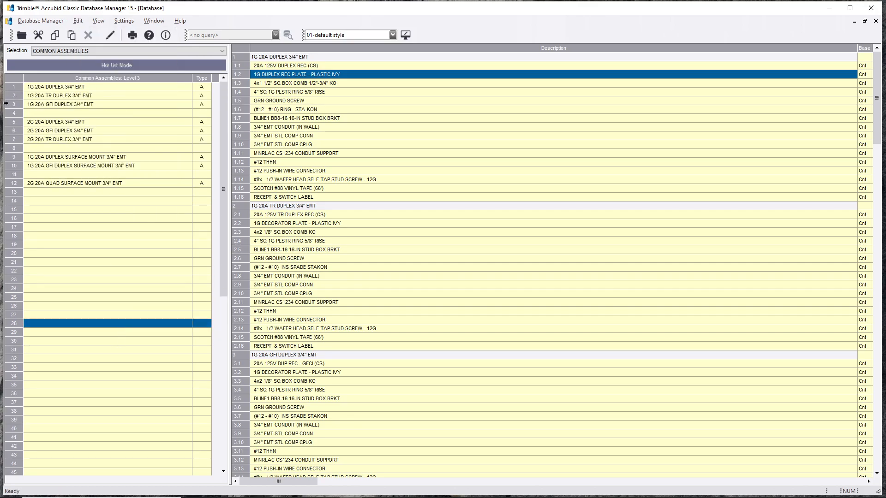
# Check the Item Database section, then return to the Common Assemblies duplex receptacle list
pyautogui.click(222, 51)
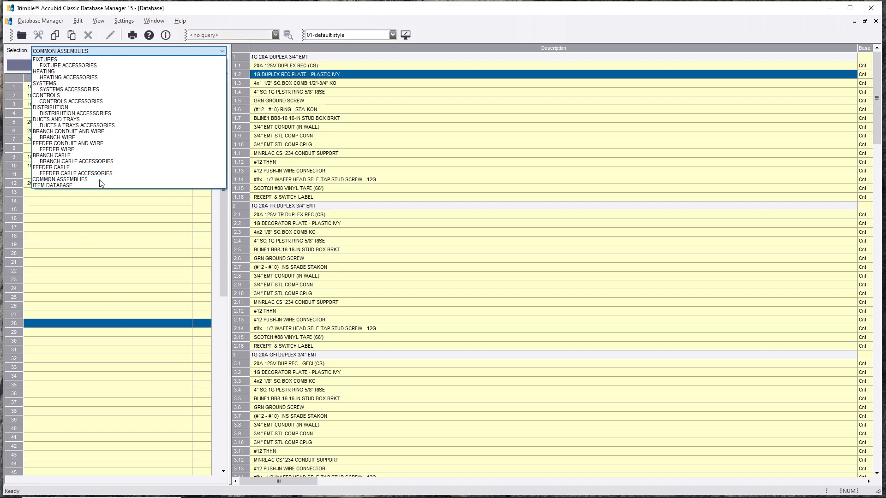
pyautogui.click(52, 184)
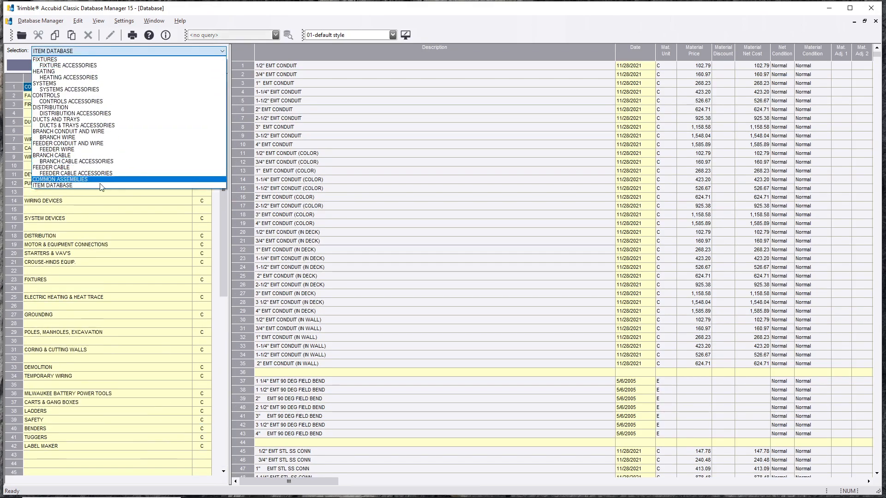
pyautogui.click(60, 179)
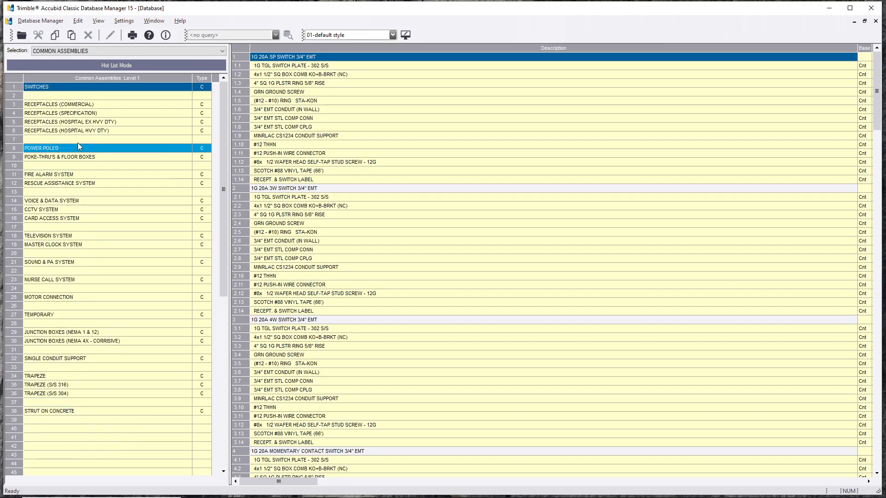
pyautogui.click(71, 121)
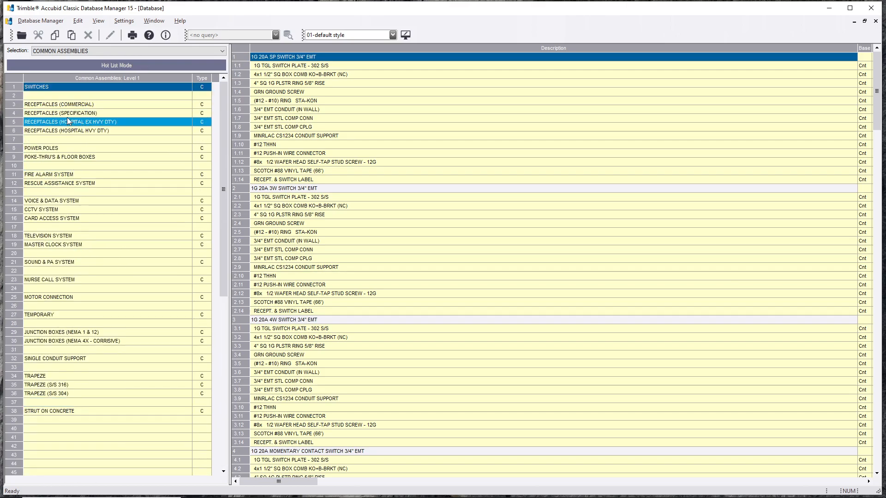
pyautogui.click(85, 103)
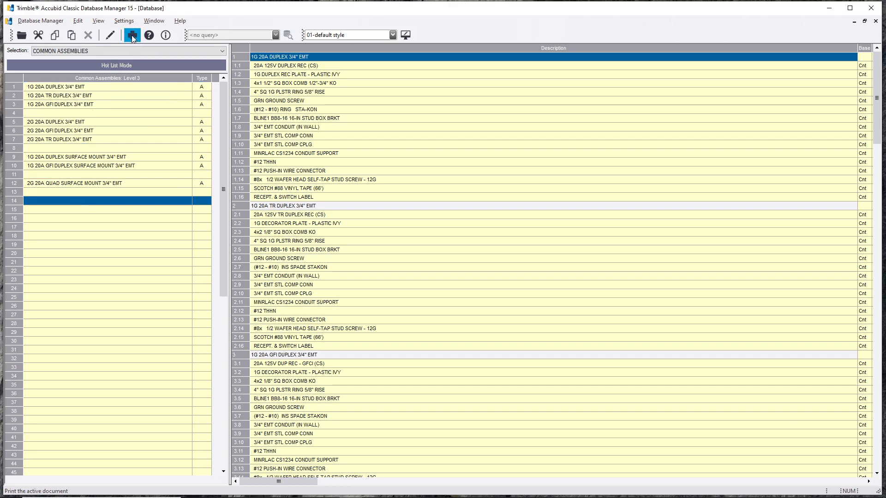
pyautogui.click(78, 21)
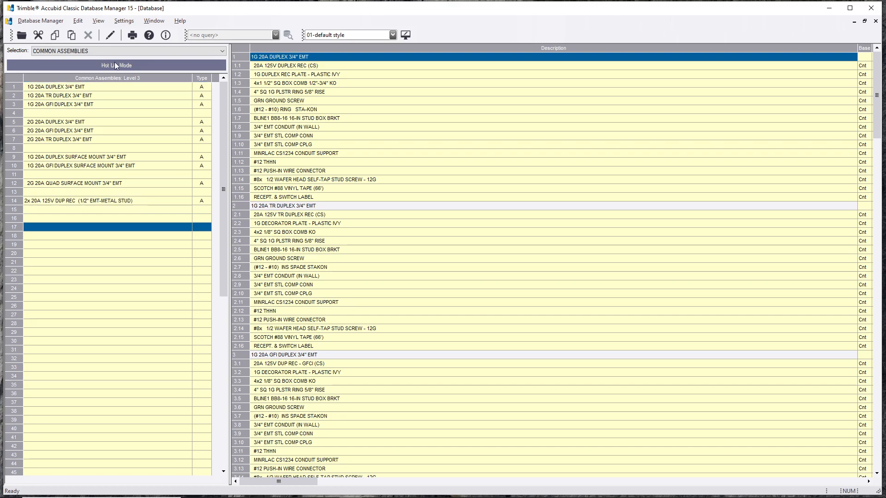
# Show the Item Database section and select Unmatched pasted assembly items (row 80)
pyautogui.click(221, 50)
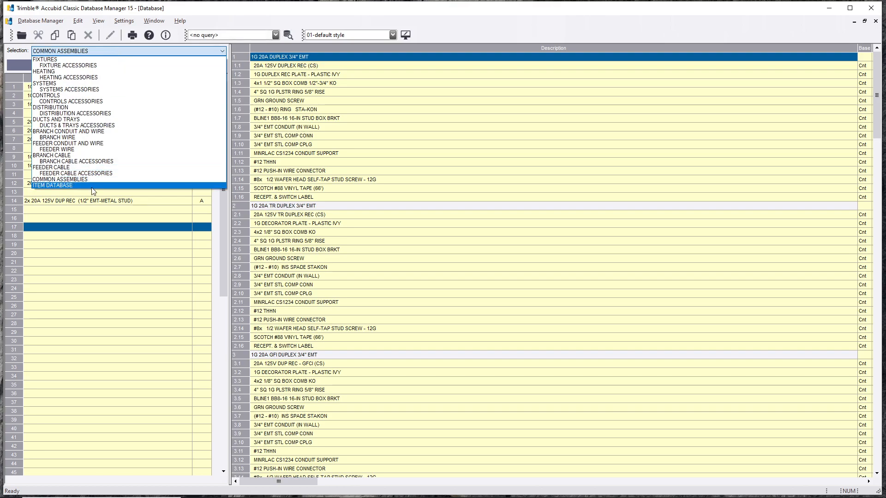
pyautogui.click(52, 185)
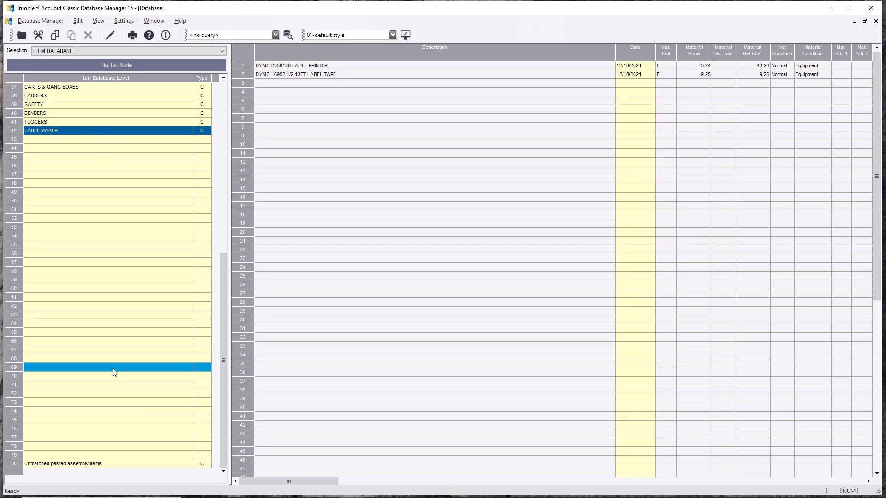
pyautogui.click(348, 74)
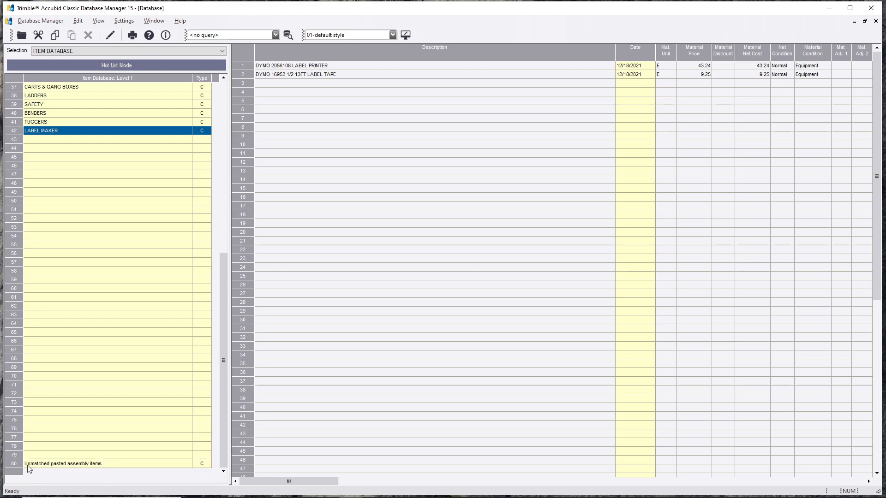
pyautogui.click(84, 463)
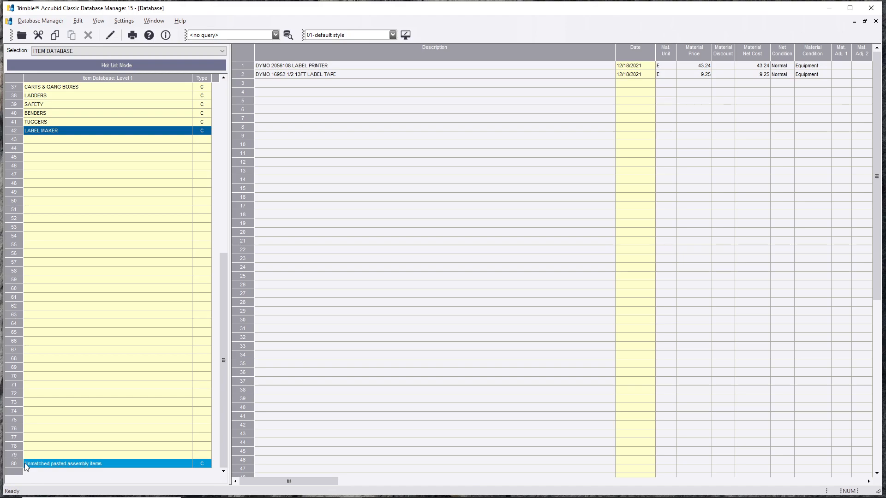
pyautogui.moveTo(121, 470)
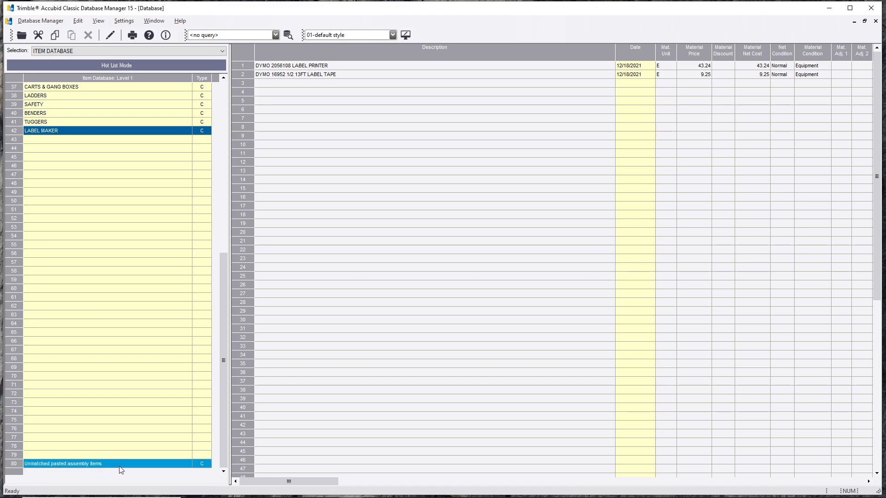
# Open Category_1 under Unmatched pasted assembly items and select its 13 pasted items
pyautogui.click(63, 463)
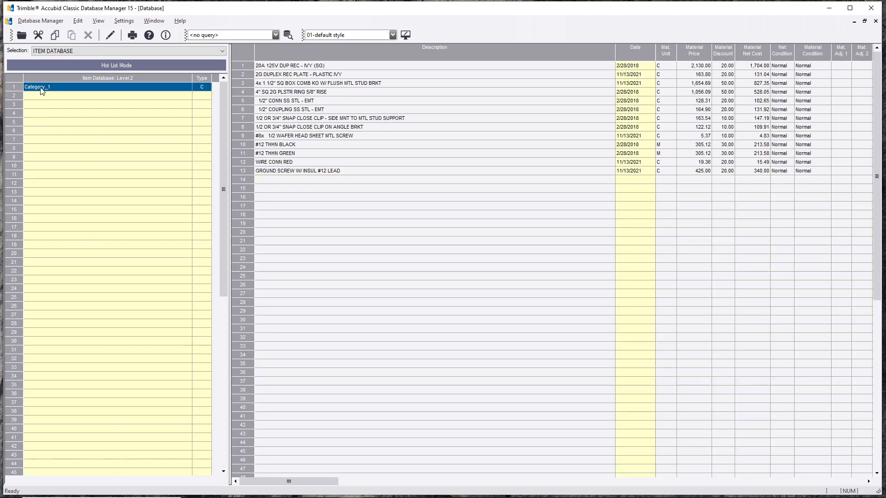
pyautogui.moveTo(70, 92)
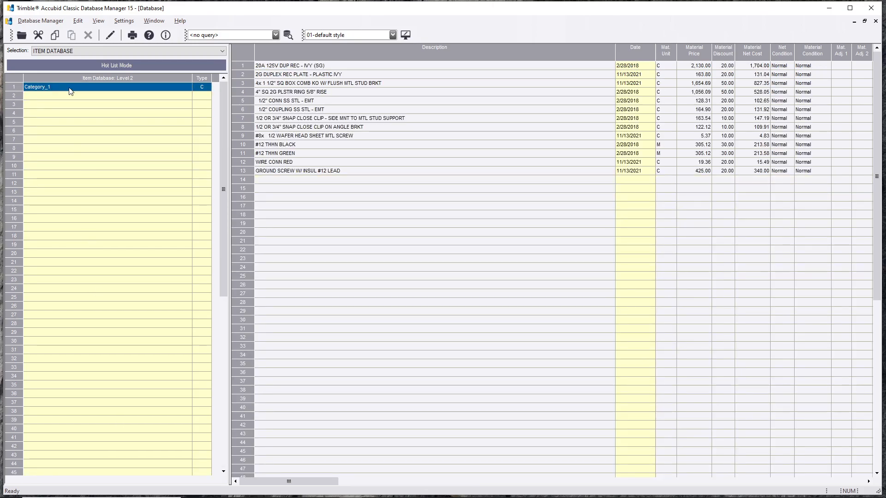
pyautogui.click(85, 148)
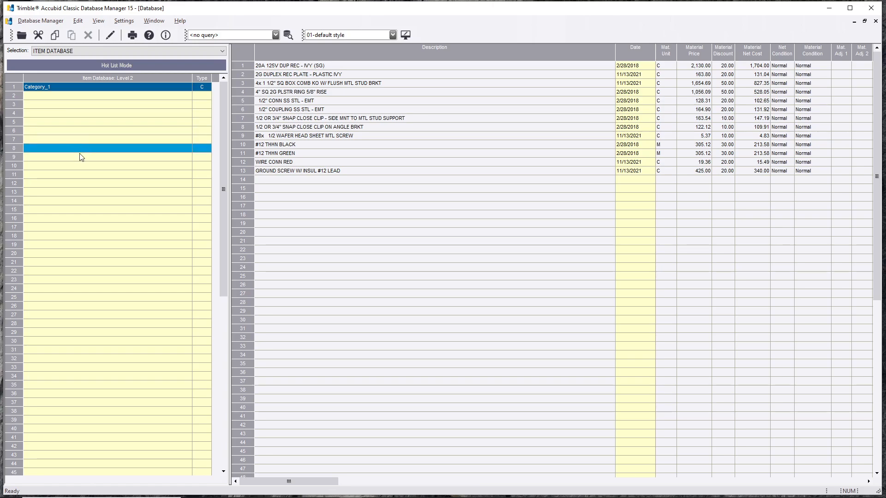
pyautogui.click(85, 96)
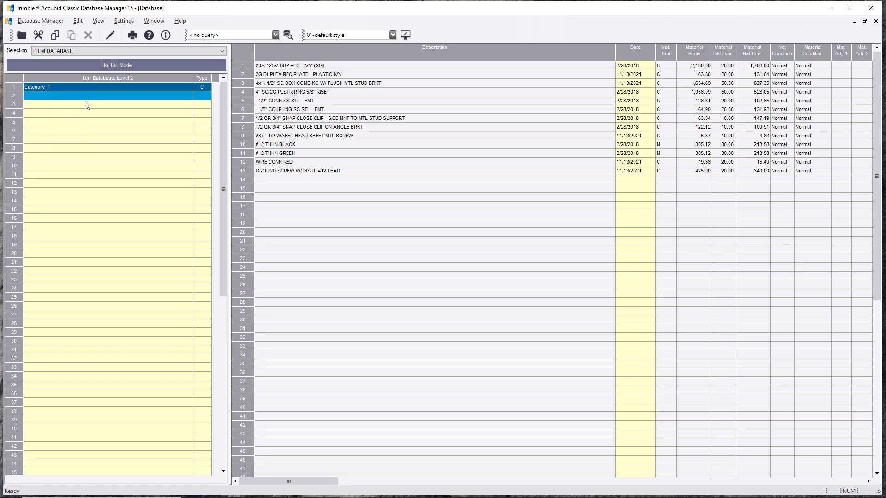
pyautogui.click(108, 103)
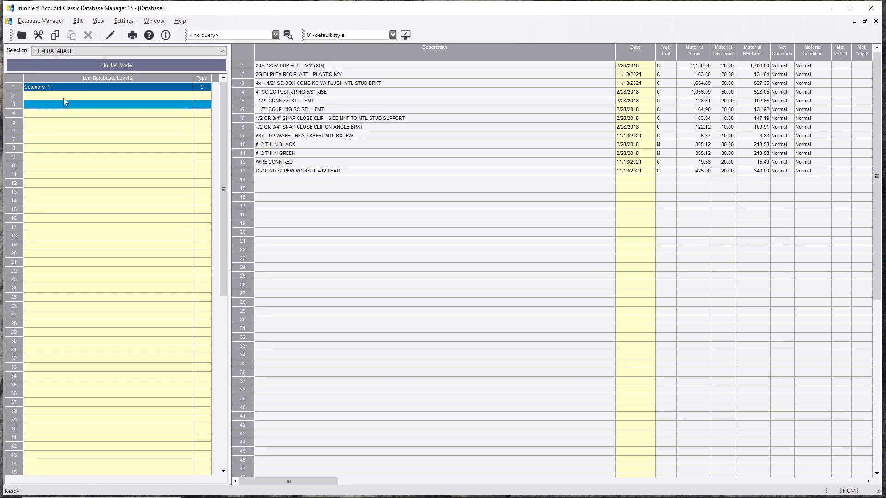
pyautogui.click(85, 86)
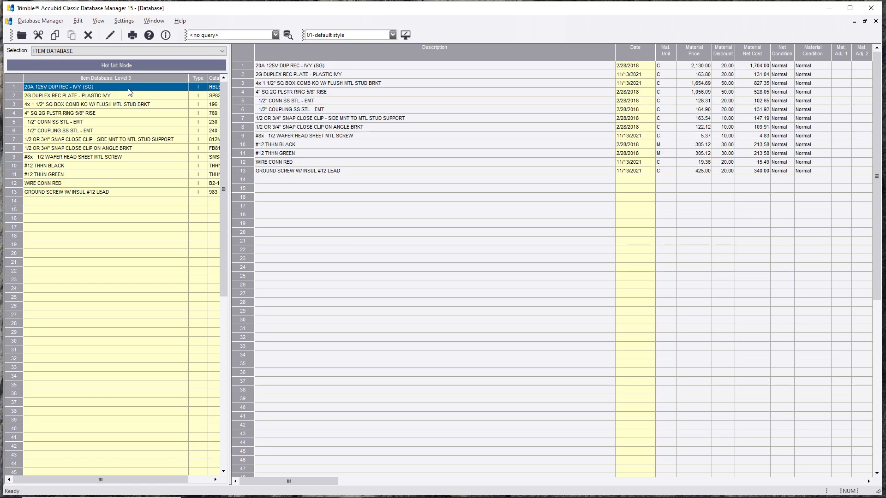
pyautogui.moveTo(103, 91)
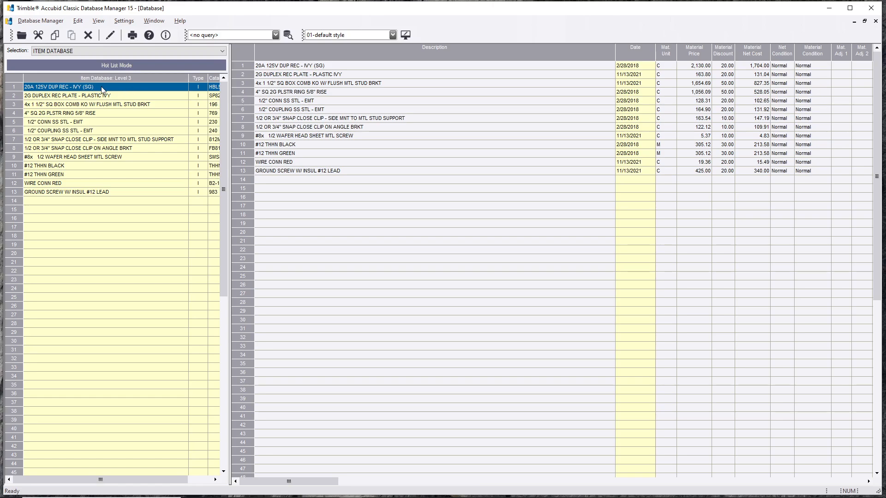
pyautogui.click(85, 95)
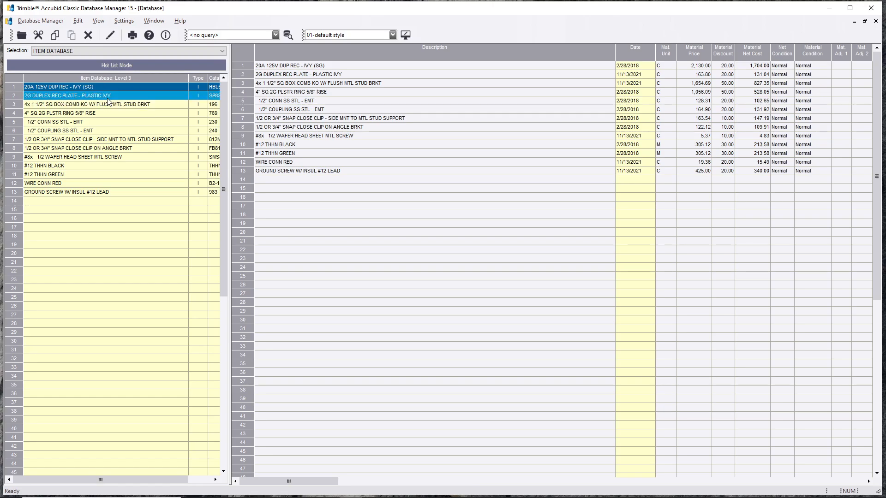
pyautogui.click(67, 95)
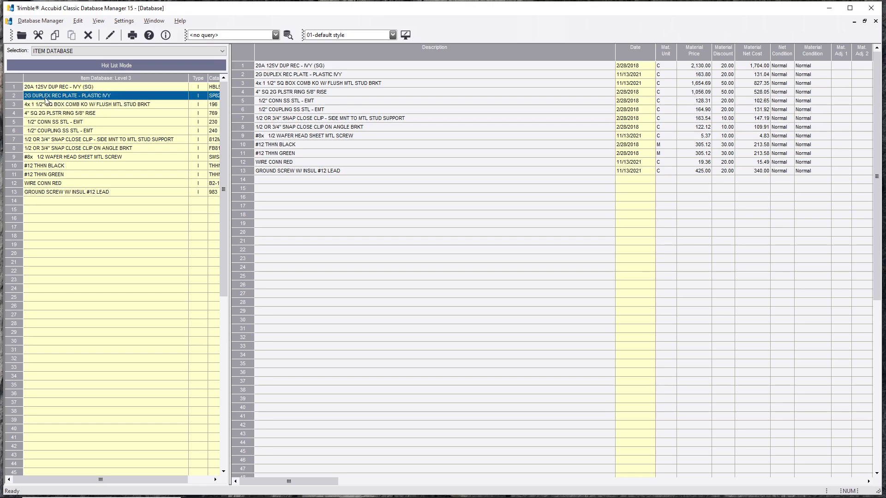
pyautogui.moveTo(120, 98)
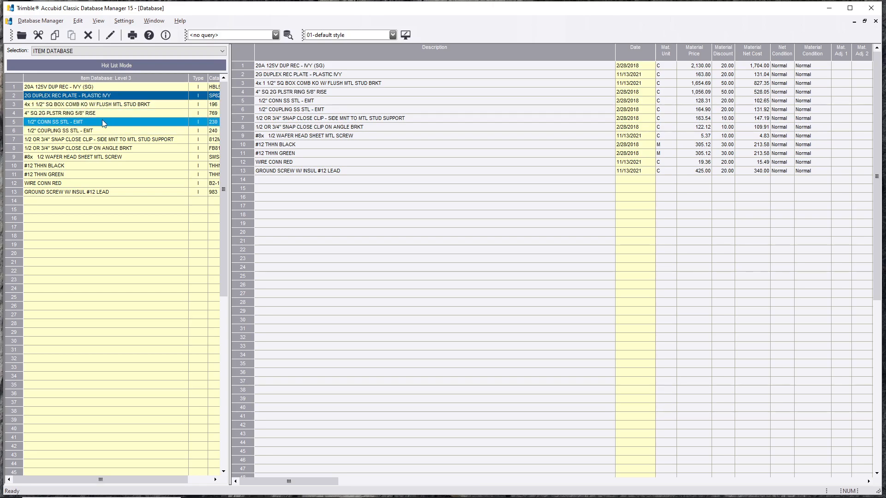
pyautogui.click(102, 139)
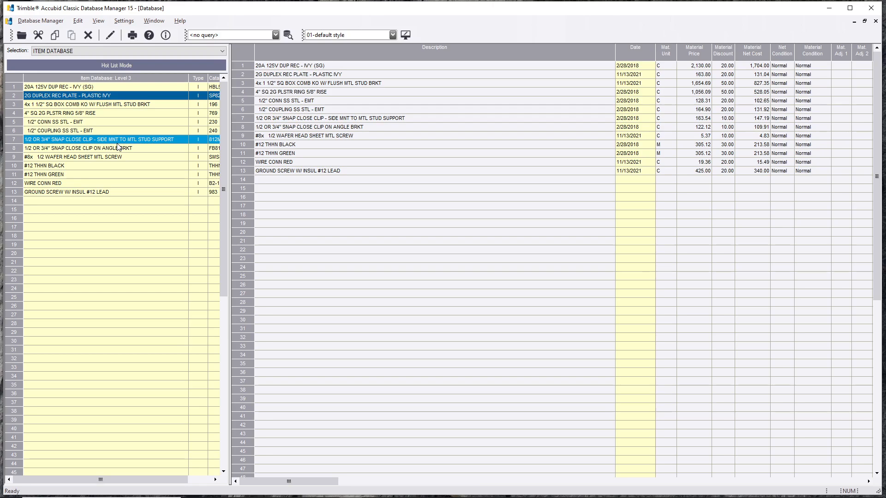
pyautogui.click(101, 148)
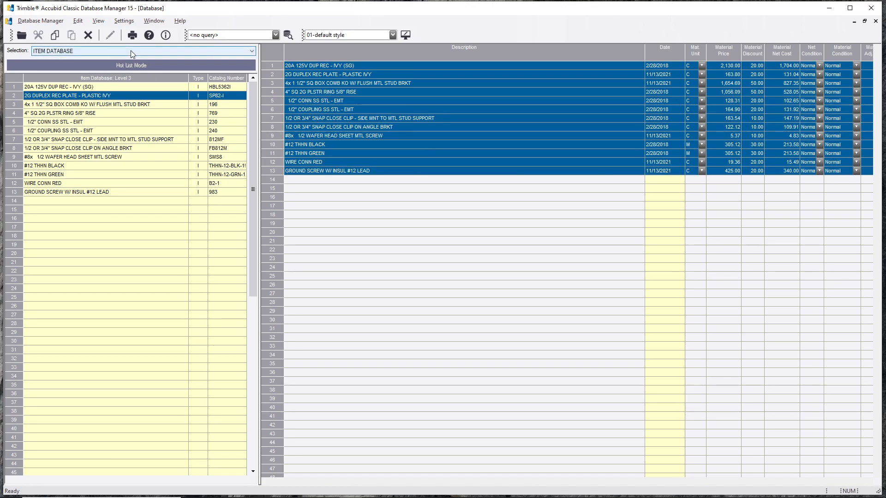
pyautogui.click(347, 83)
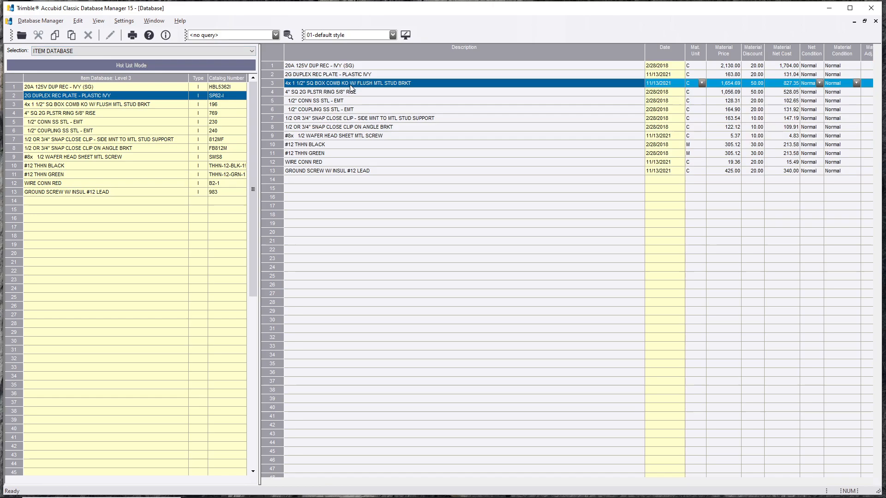
pyautogui.click(463, 65)
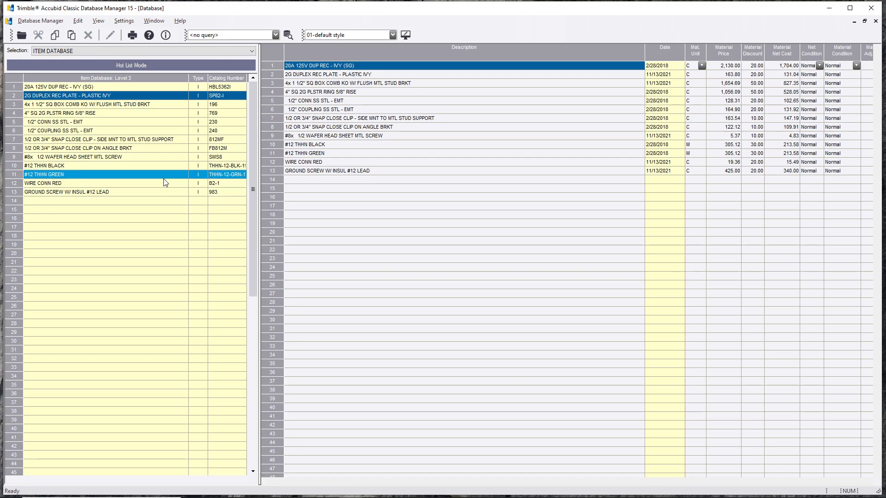
pyautogui.click(113, 148)
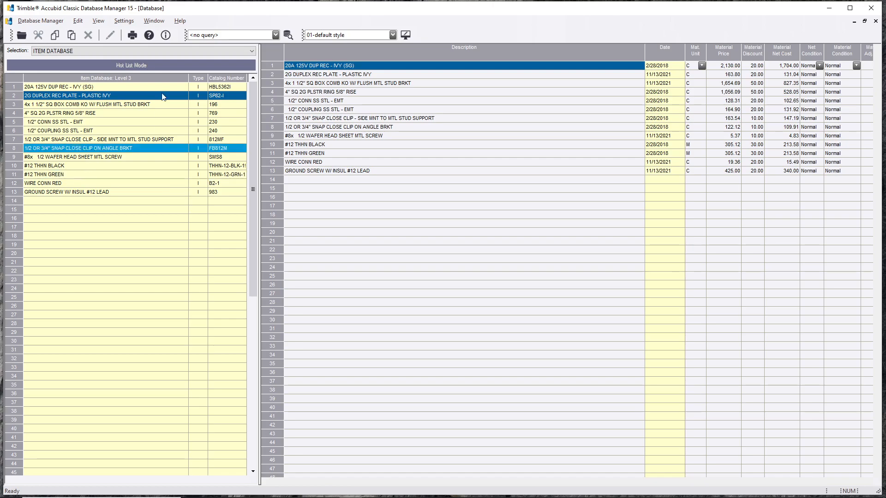
# Bring the ELEC USA NECA IMP window forward and show its Item Database categories
pyautogui.click(153, 20)
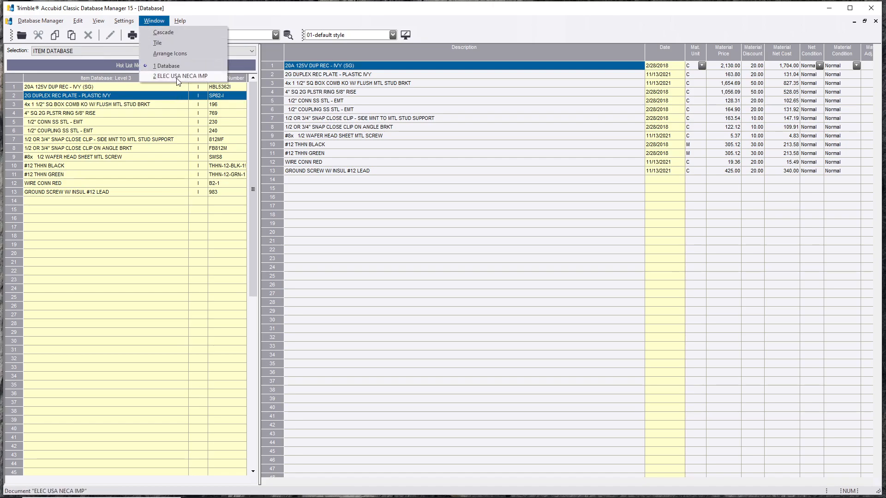
pyautogui.click(181, 76)
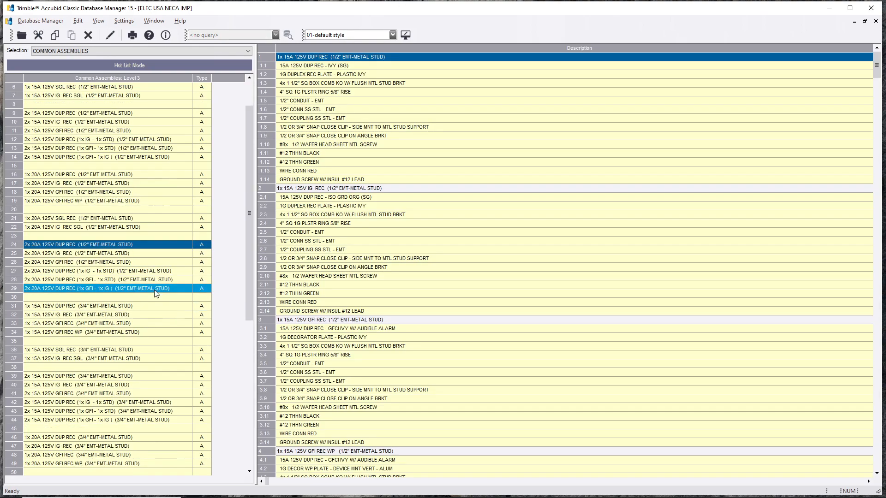
pyautogui.click(99, 385)
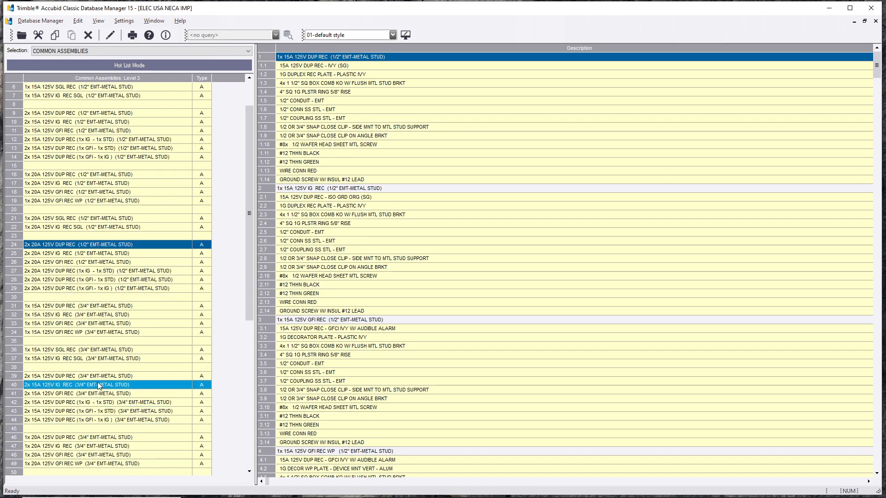
pyautogui.doubleClick(79, 384)
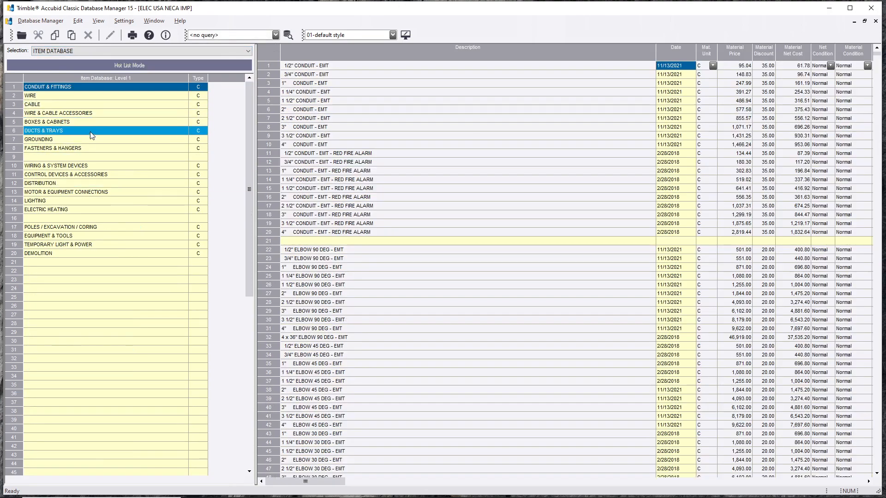
# Open WIRING & SYSTEM DEVICES in the NECA item tree
pyautogui.click(53, 148)
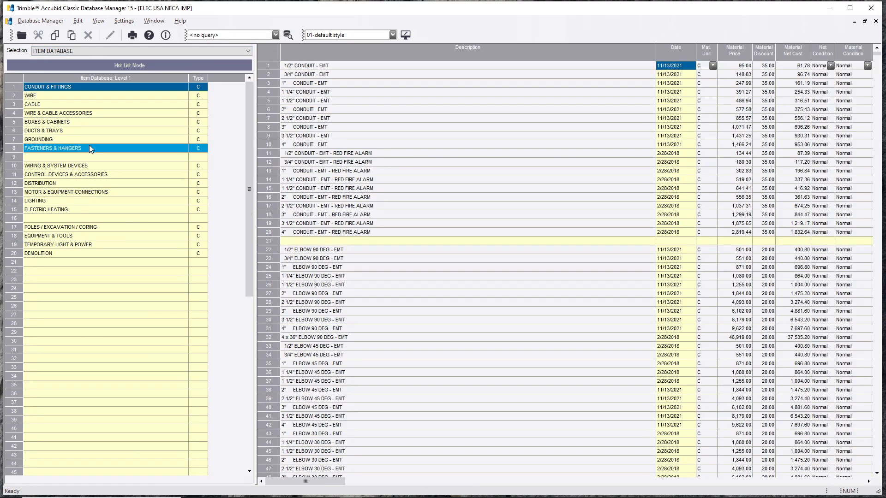
pyautogui.click(55, 165)
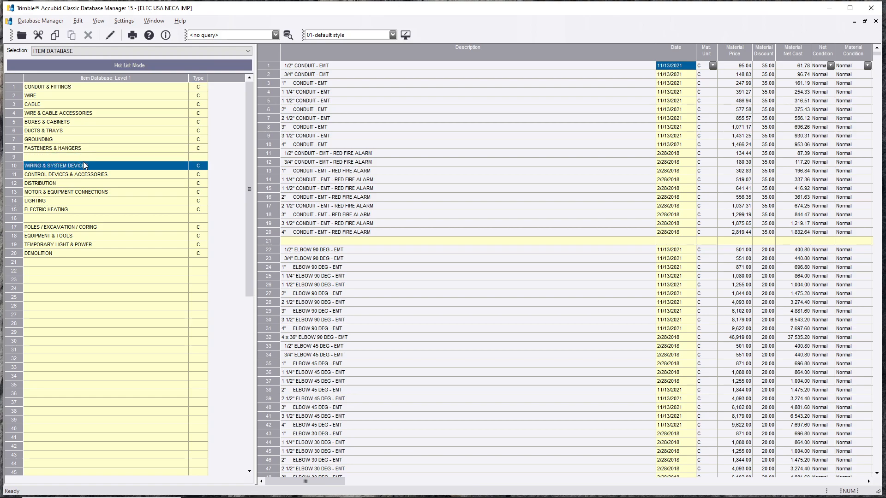
pyautogui.doubleClick(57, 166)
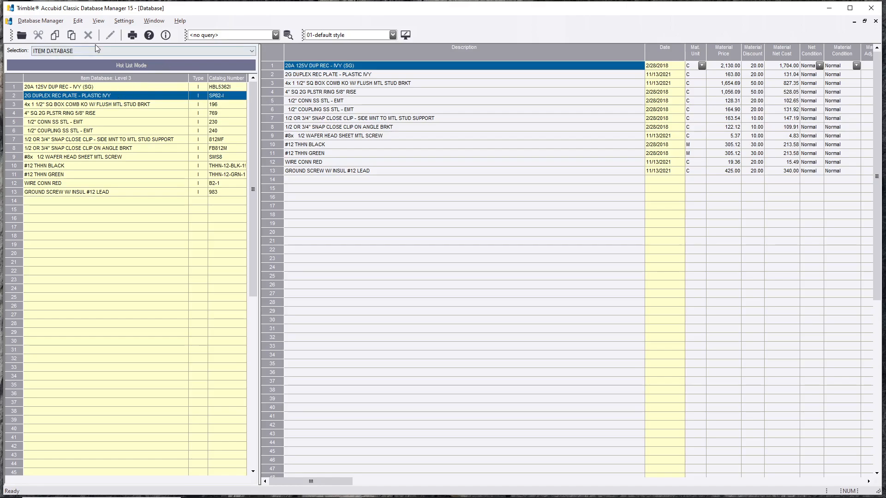
# Paste the 20A 125V SGL REC - ISO GRD ORG (SG) item into row 33 of SYSTEM DEVICES > RECEPTACLES
pyautogui.click(250, 50)
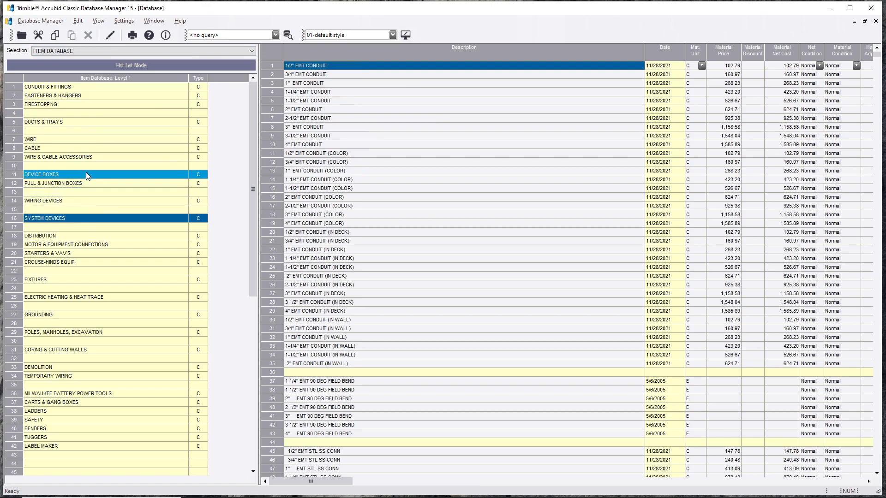
pyautogui.doubleClick(41, 174)
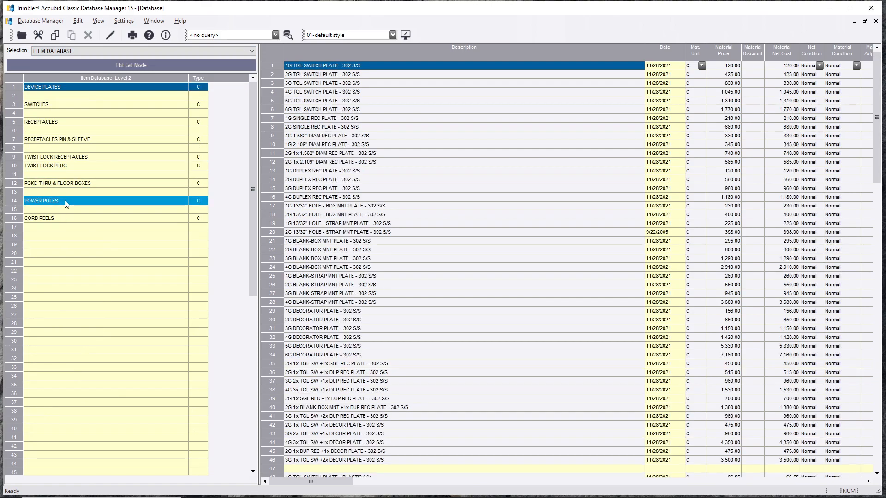
pyautogui.click(56, 122)
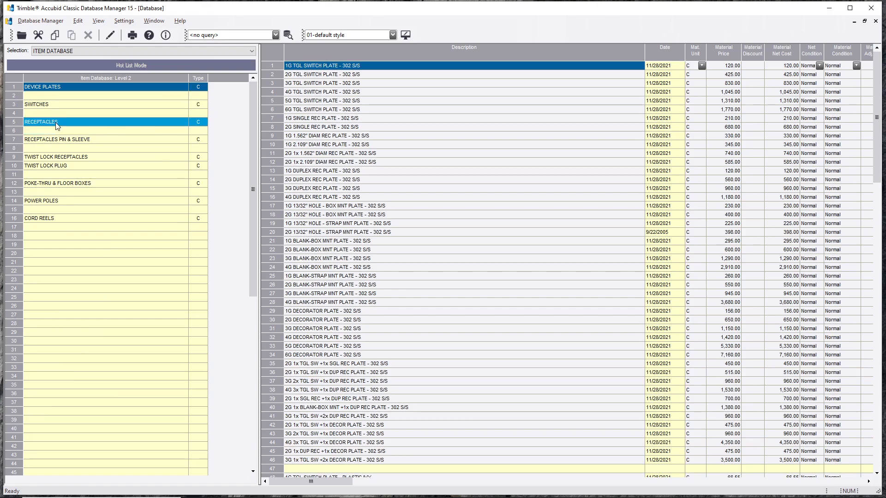
pyautogui.doubleClick(41, 121)
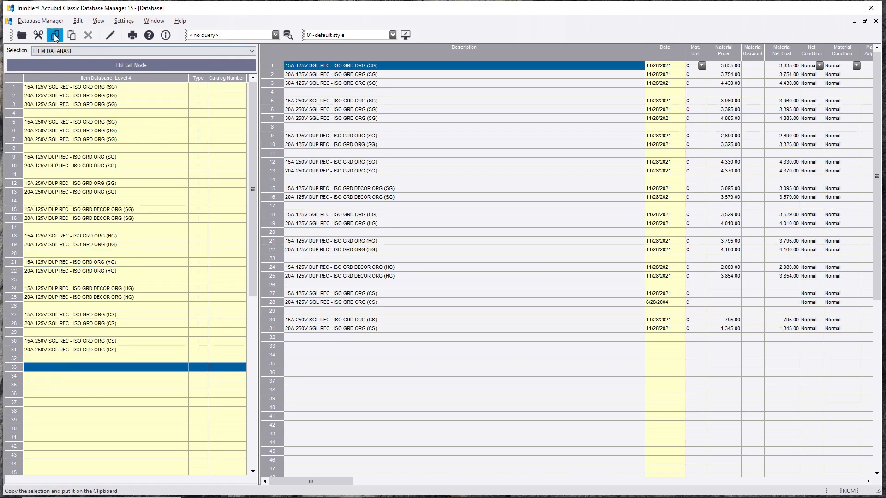
pyautogui.click(77, 21)
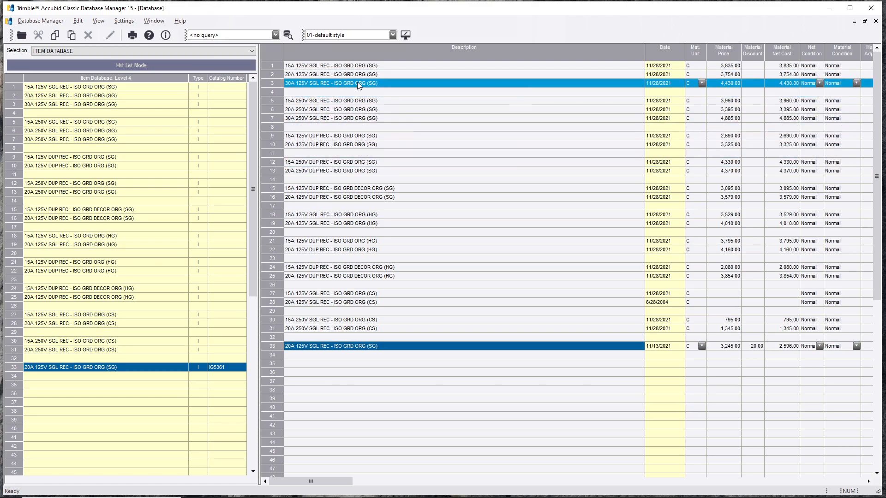
pyautogui.click(367, 345)
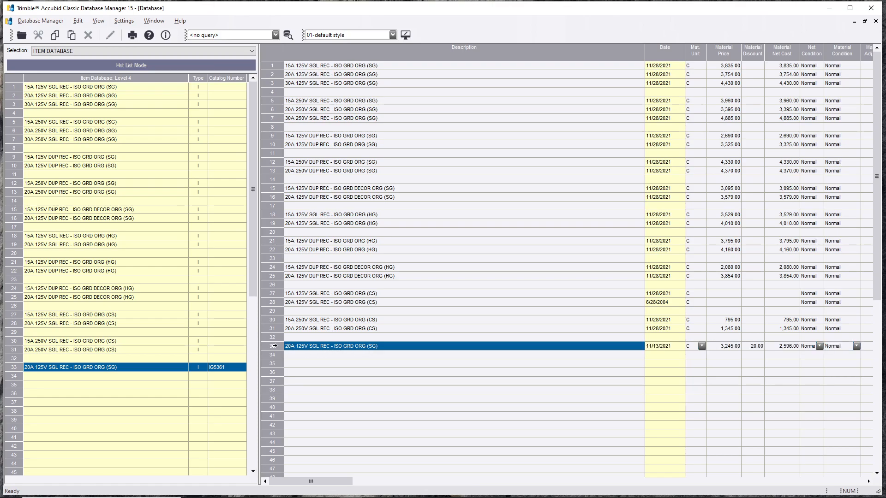
pyautogui.click(333, 74)
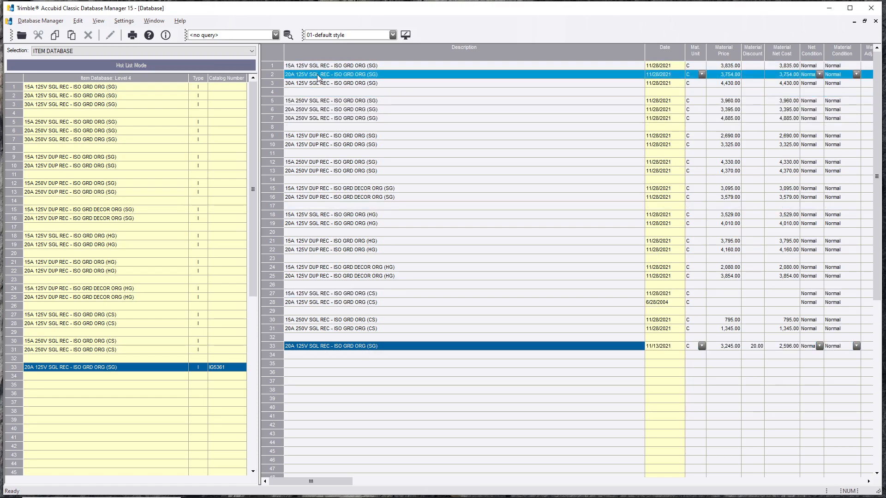
pyautogui.click(396, 337)
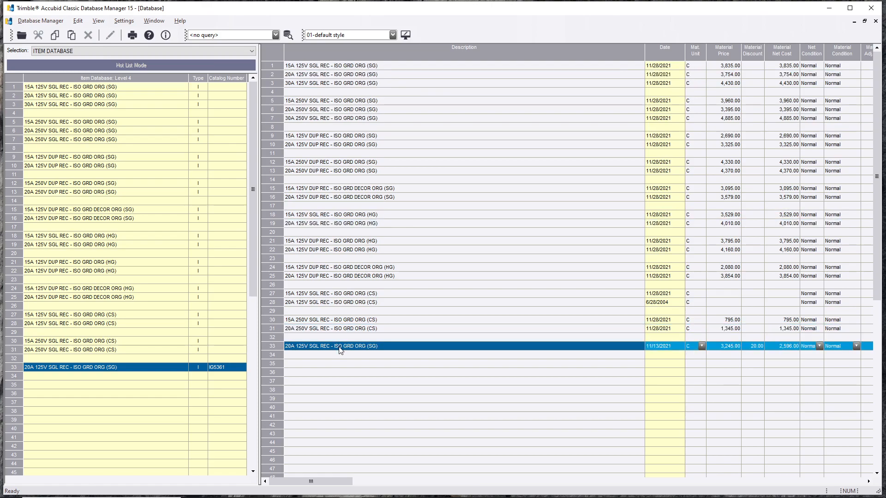
pyautogui.moveTo(294, 352)
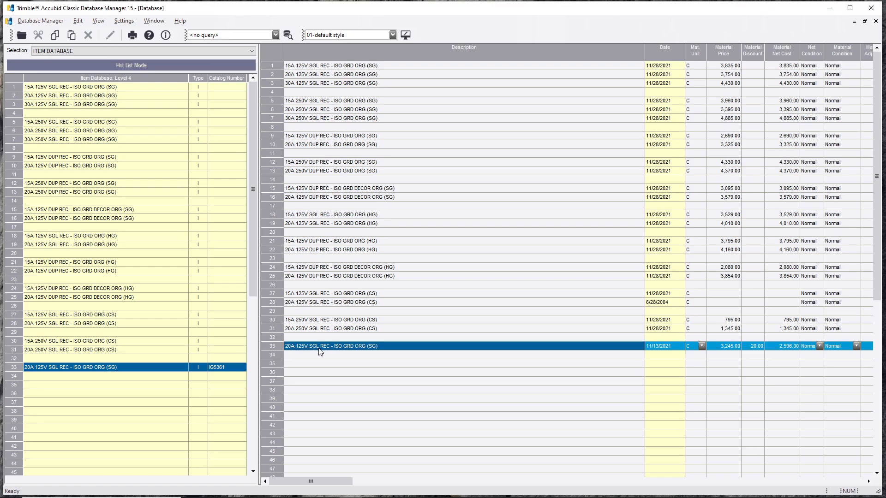
pyautogui.click(339, 74)
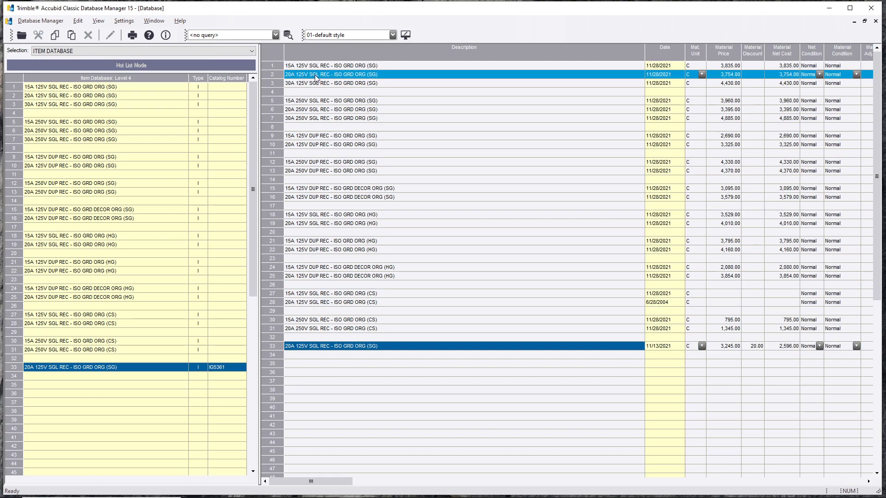
pyautogui.moveTo(339, 80)
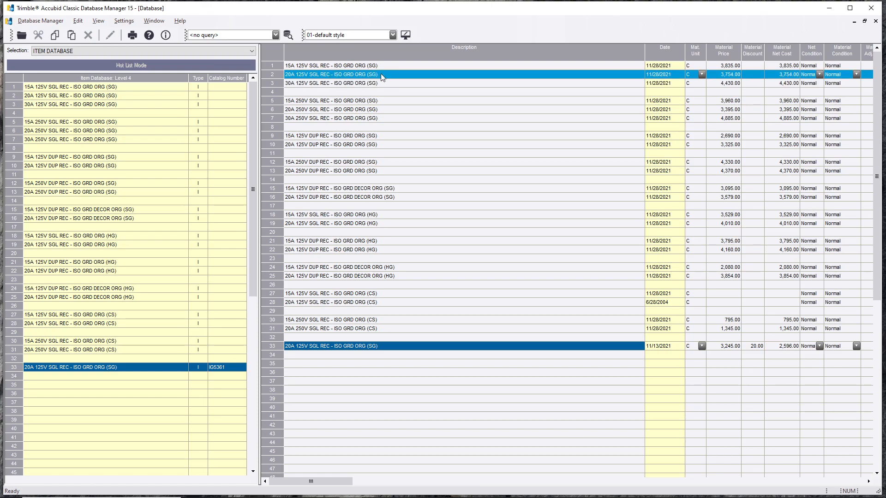
pyautogui.click(339, 83)
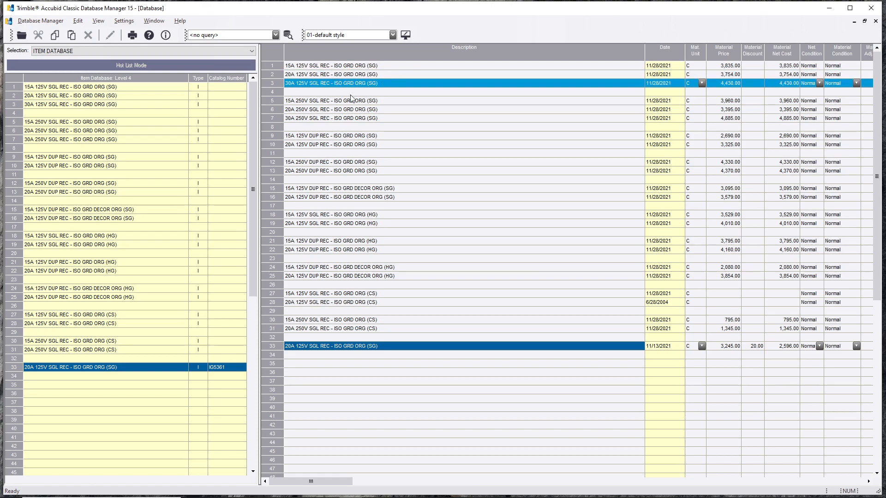
pyautogui.click(384, 345)
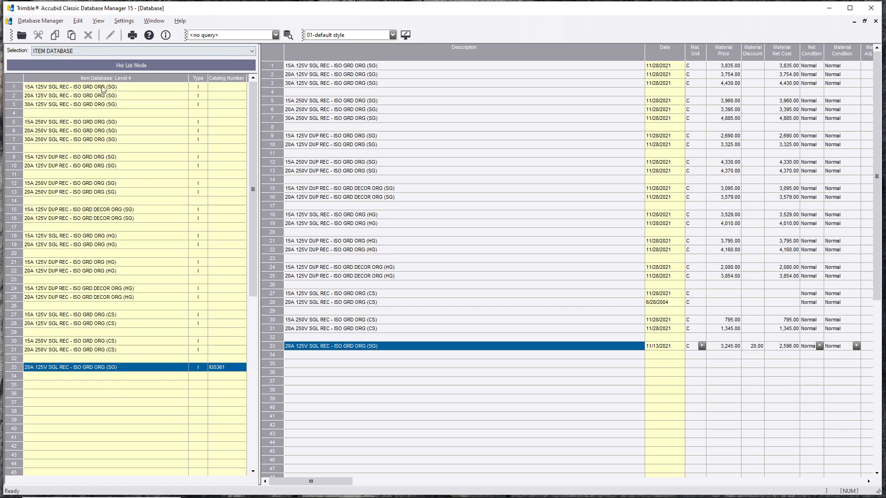
pyautogui.click(68, 86)
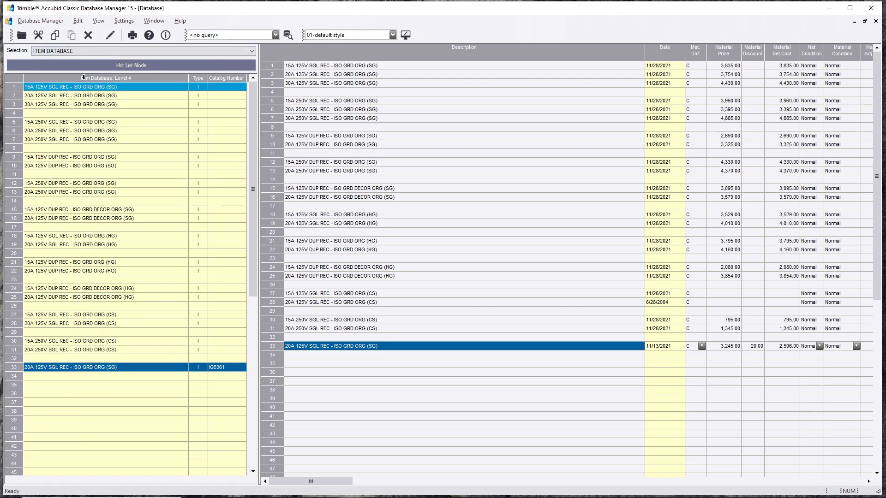
# Delete the IG5361 receptacle from row 33 and switch to the pasted assembly items section
pyautogui.click(88, 35)
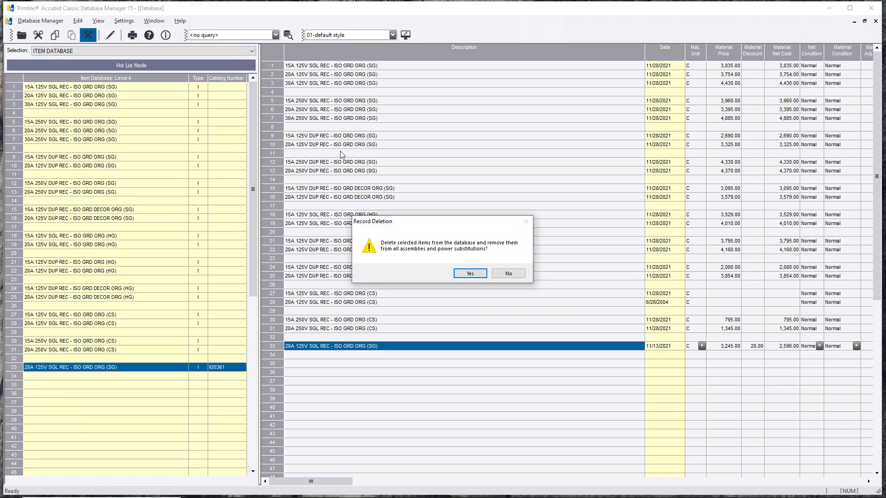
pyautogui.click(469, 273)
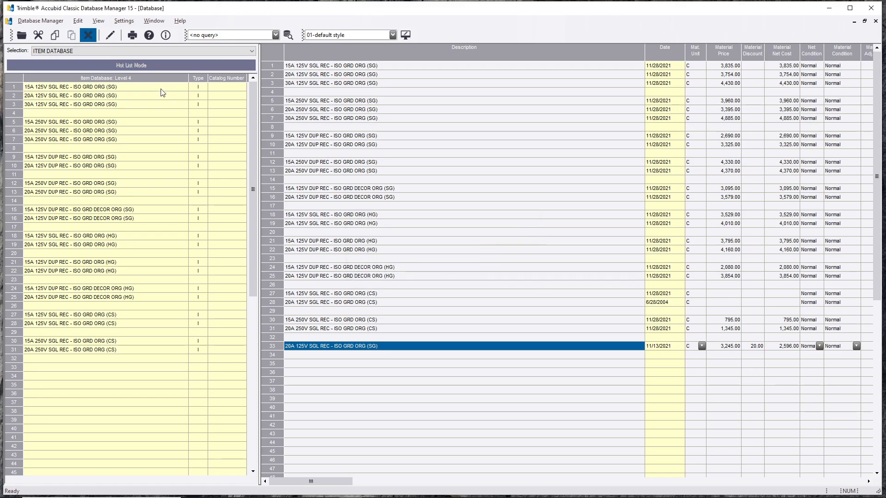
pyautogui.click(252, 50)
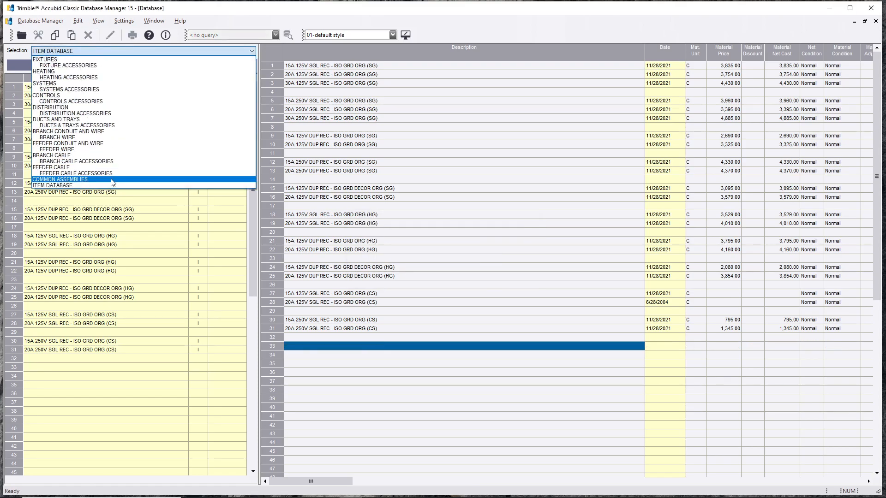
pyautogui.click(60, 179)
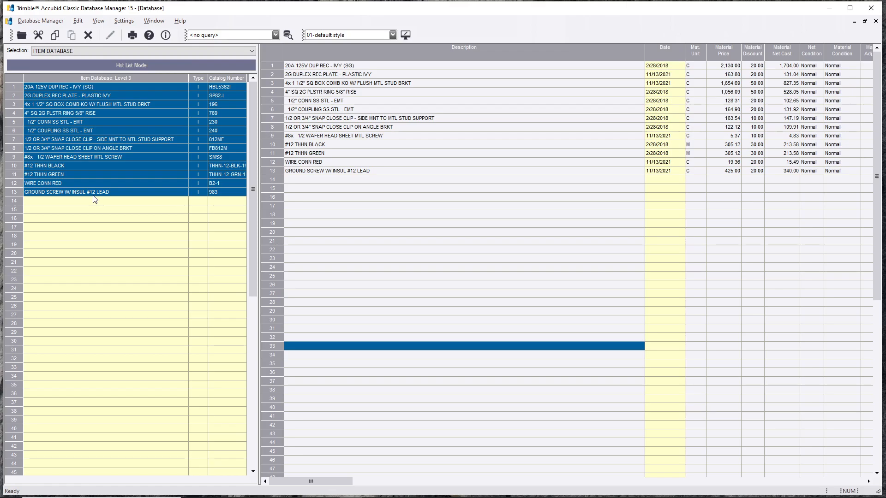
# Select and delete all 13 pasted assembly items, confirming the prompt
pyautogui.click(85, 113)
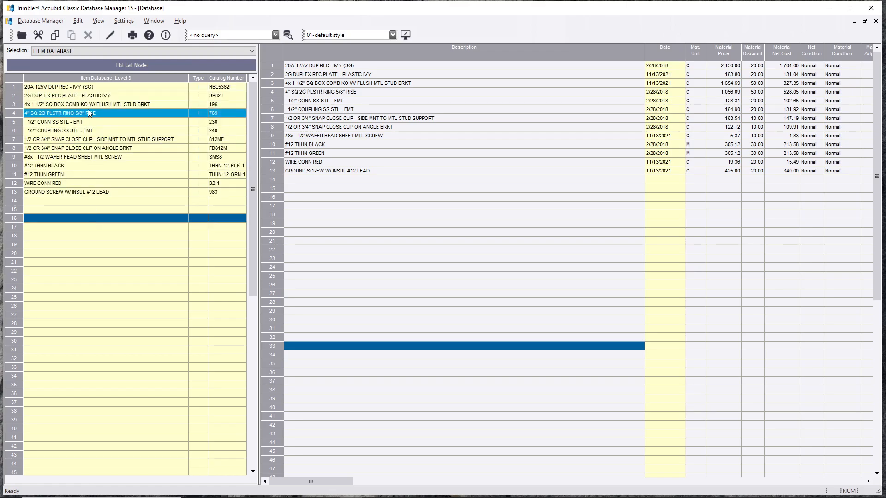
pyautogui.click(85, 201)
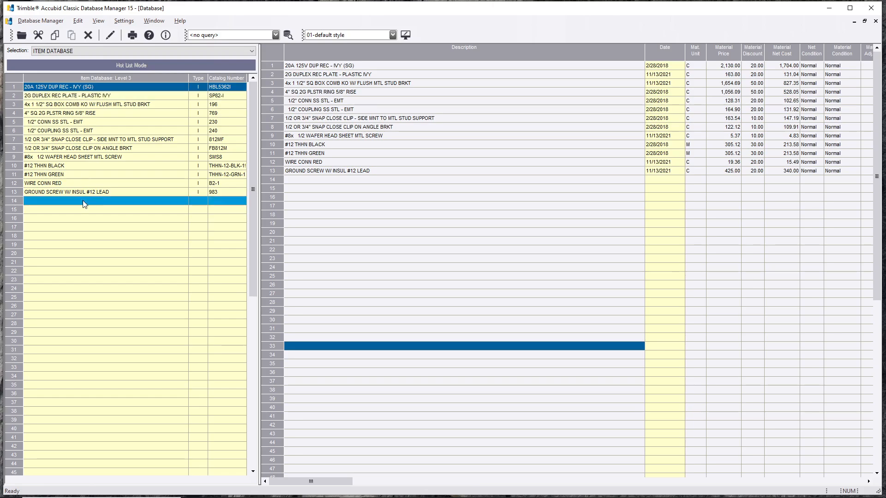
pyautogui.click(88, 34)
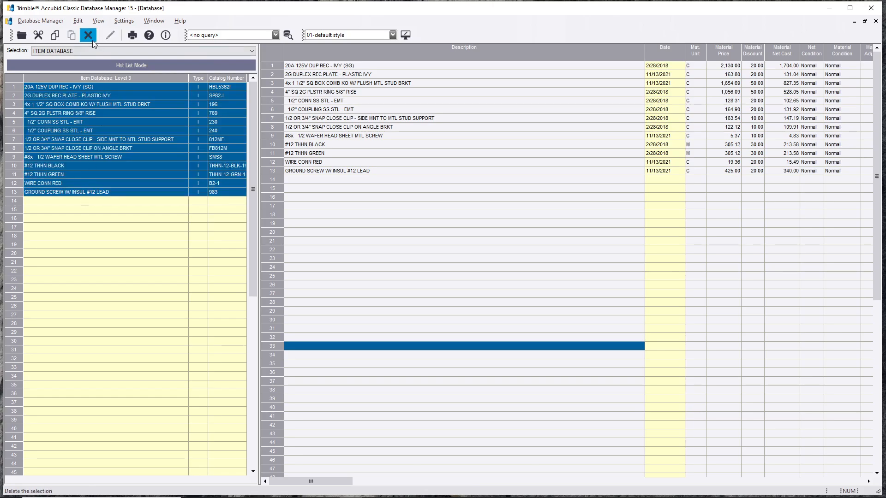
pyautogui.click(88, 35)
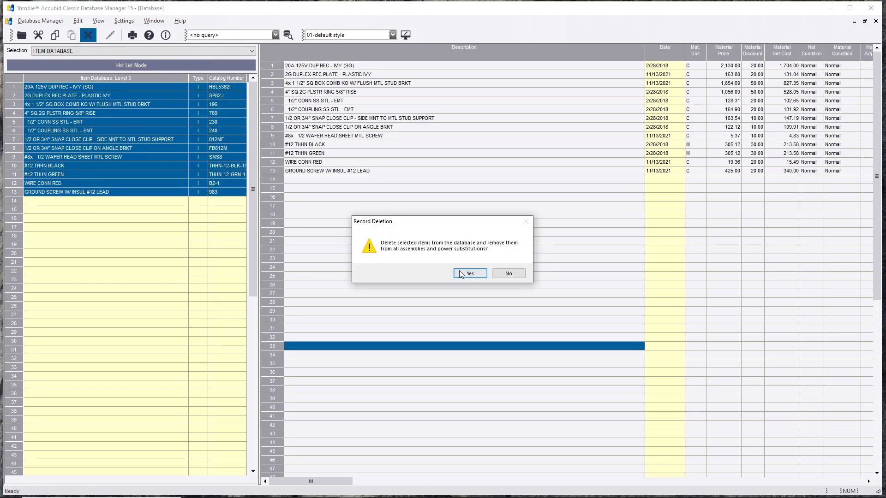
pyautogui.click(466, 273)
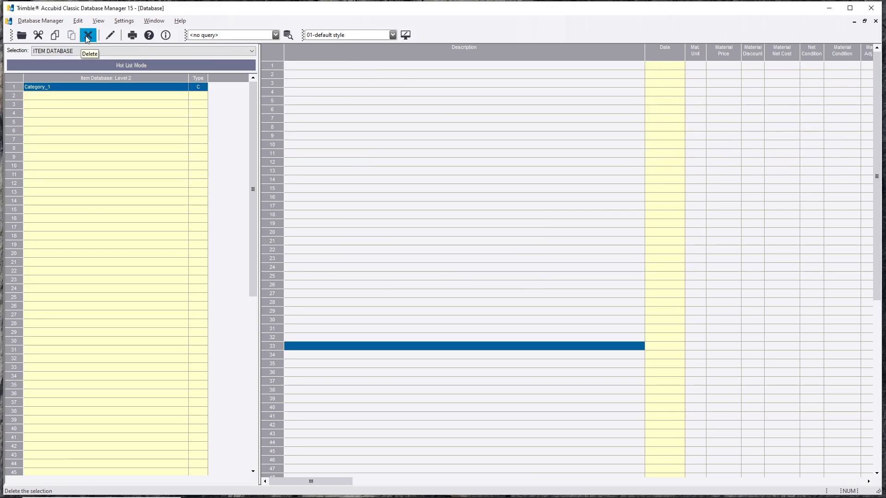
# Delete the empty Category_1 and the Unmatched pasted assembly items category
pyautogui.click(88, 34)
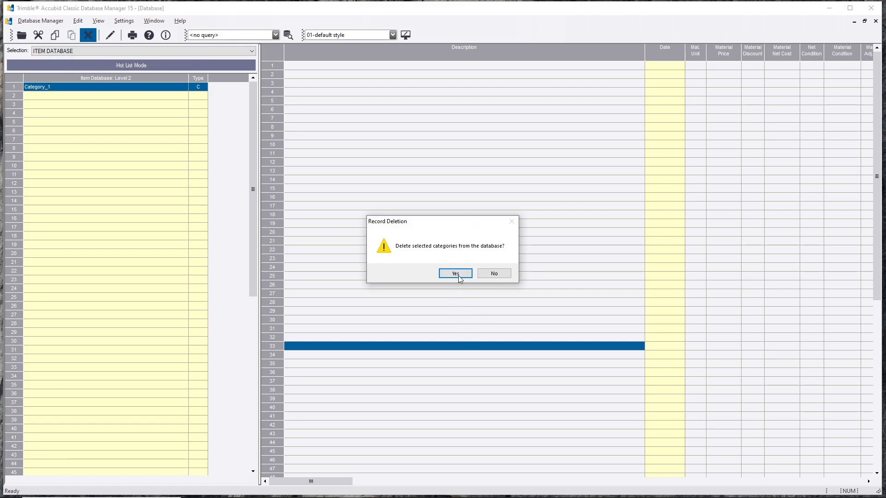
pyautogui.click(455, 273)
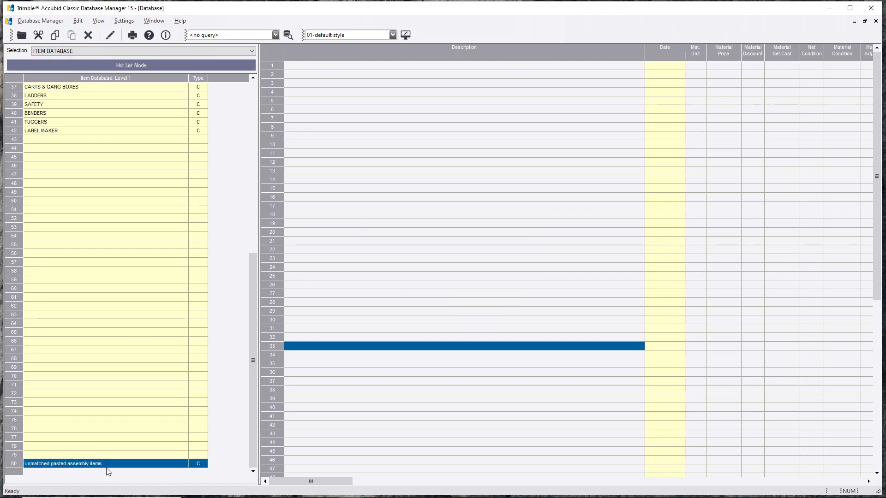
pyautogui.click(87, 34)
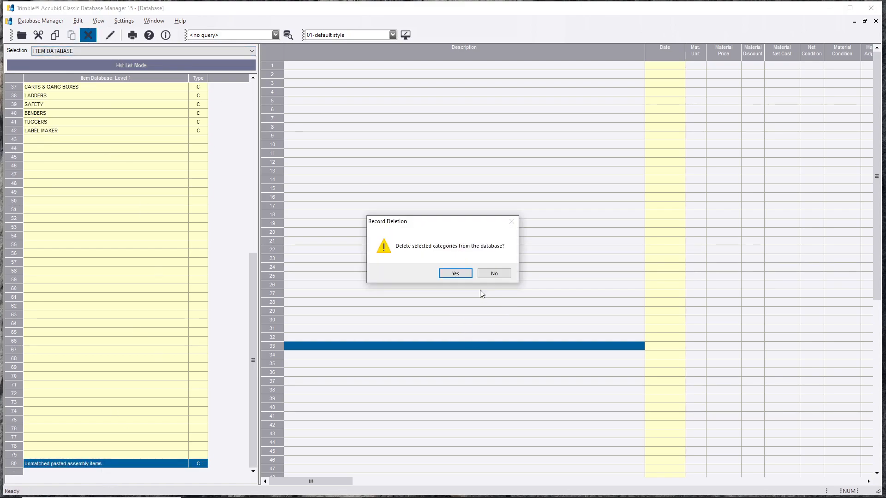
pyautogui.click(454, 274)
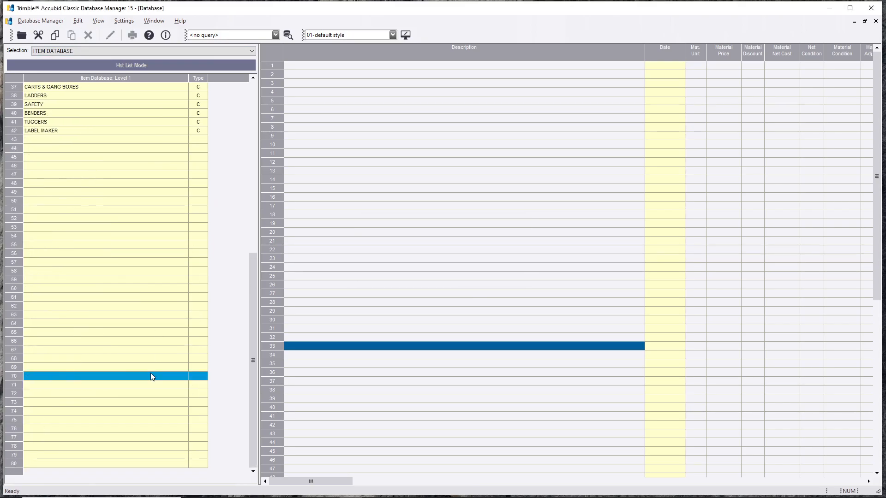
pyautogui.click(113, 463)
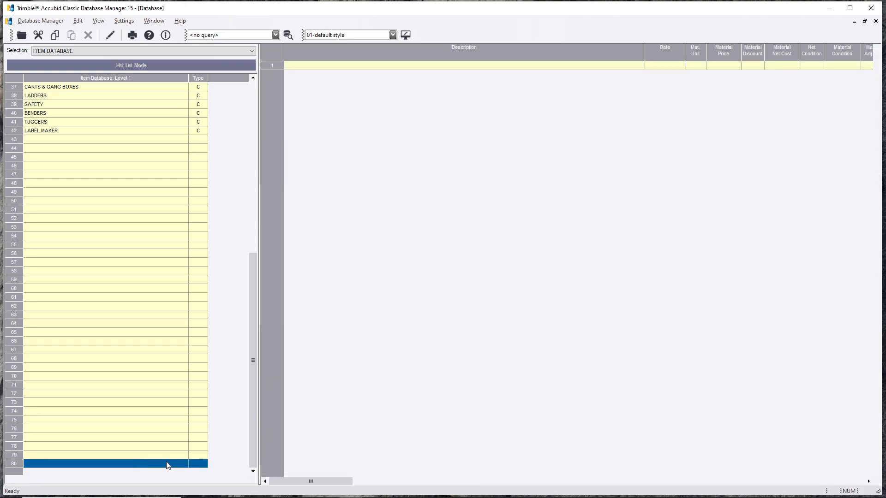
pyautogui.moveTo(221, 473)
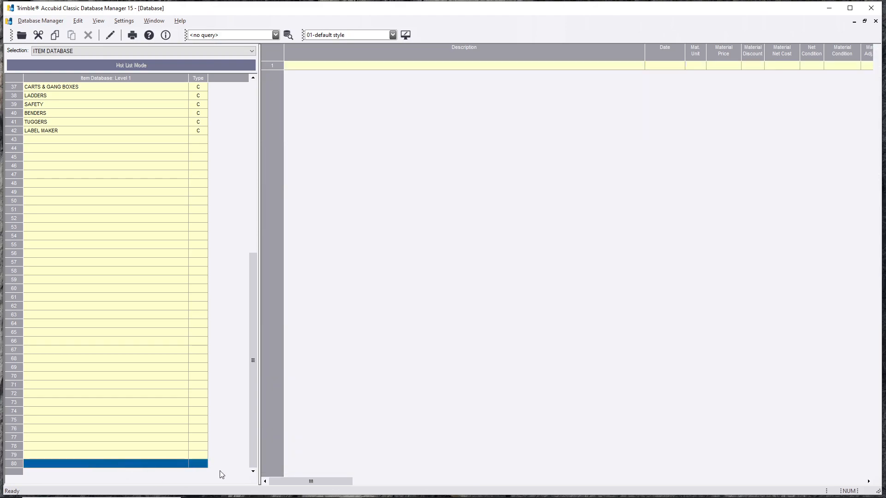
pyautogui.moveTo(220, 475)
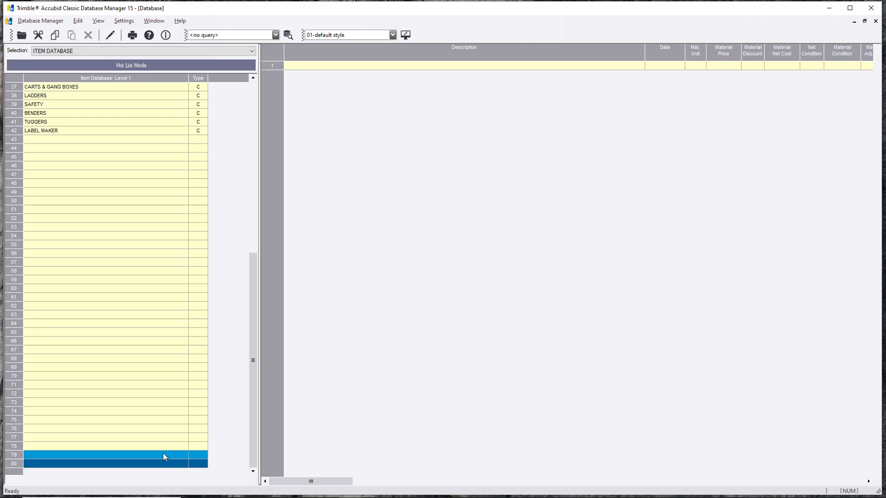
pyautogui.click(113, 463)
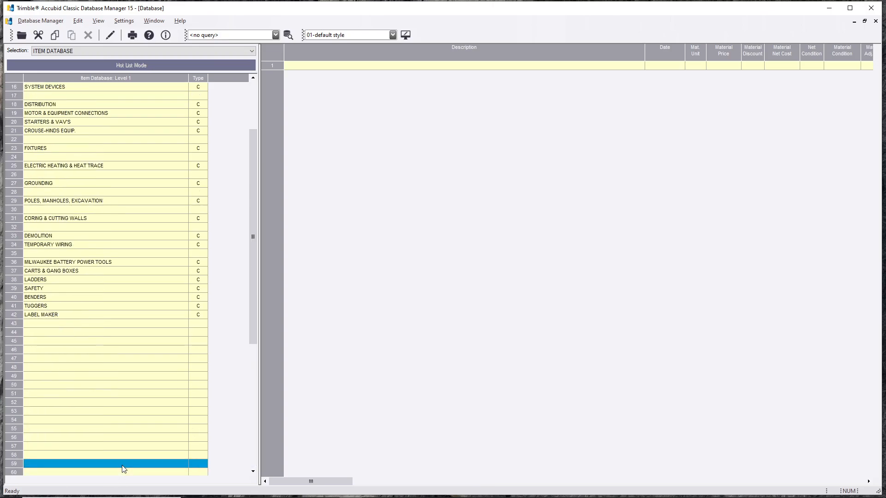
pyautogui.scroll(3)
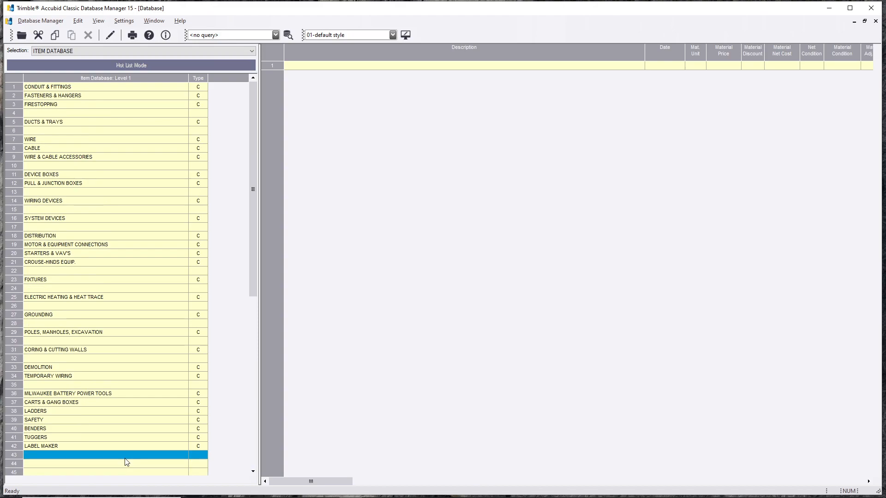
pyautogui.click(124, 463)
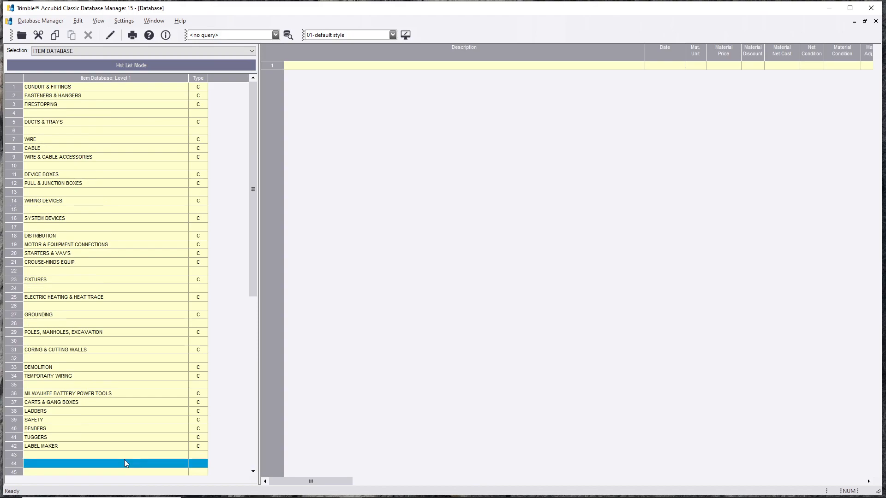